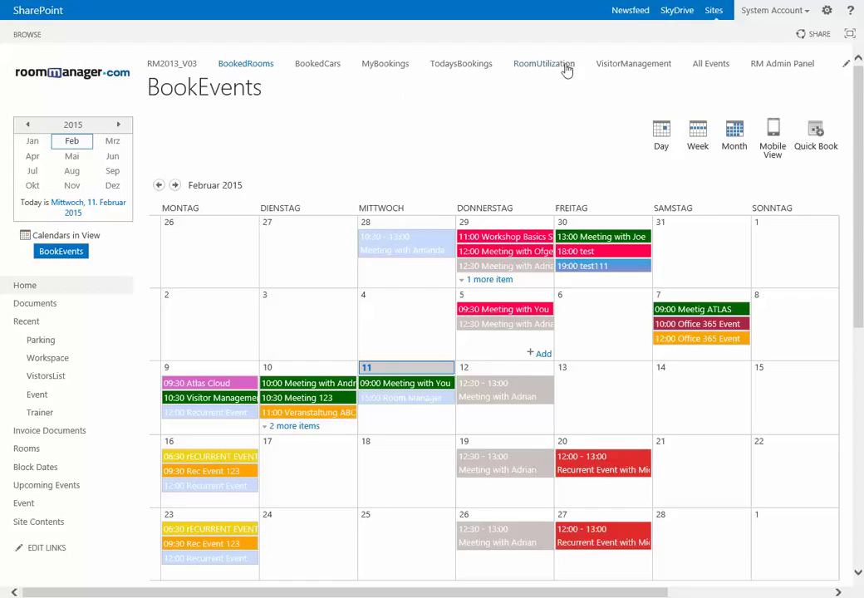
mouse_move(329, 243)
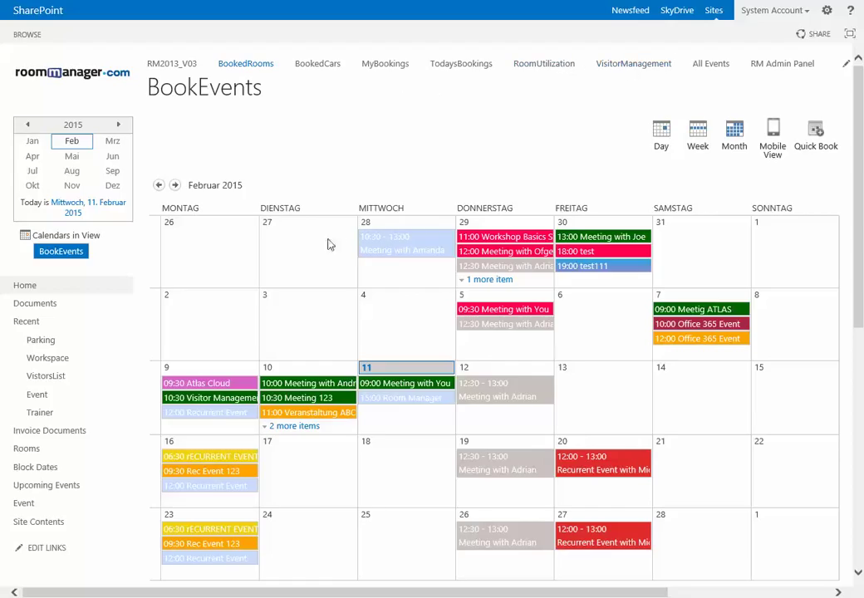
mouse_move(346, 242)
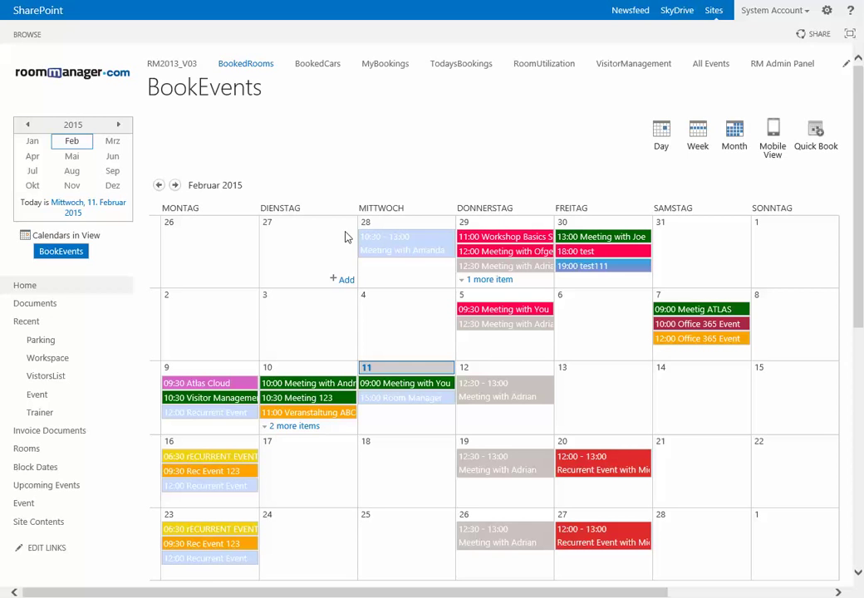
Scroll the February 2015 BookEvents month calendar toward the Week view for 9–15 February
scroll("down", 3)
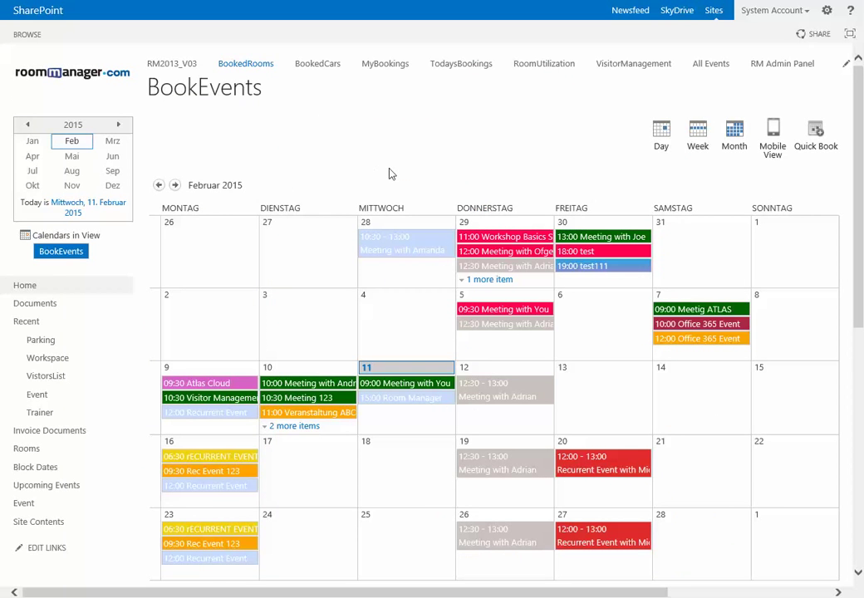
scroll("down", 3)
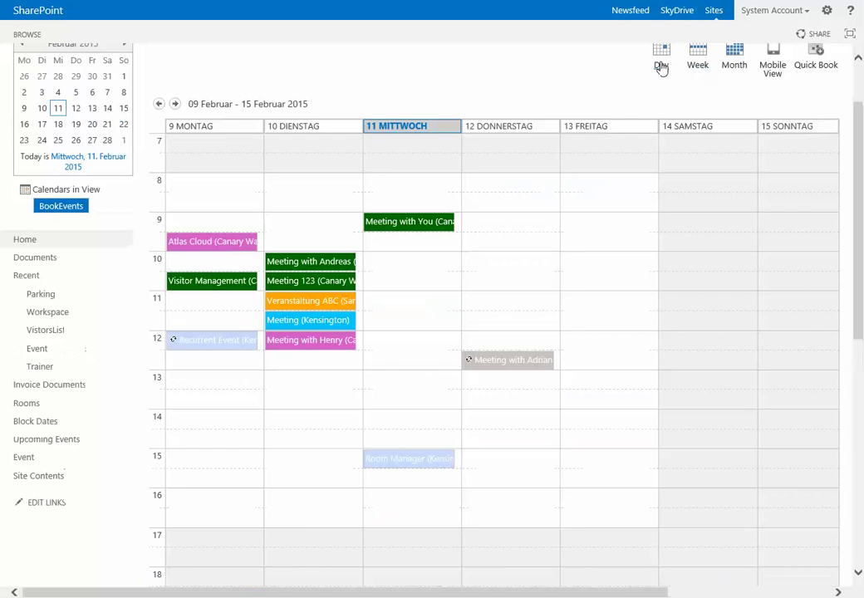
Switch the BookEvents calendar back to Month view and scroll to the room list beneath it
left_click(734, 58)
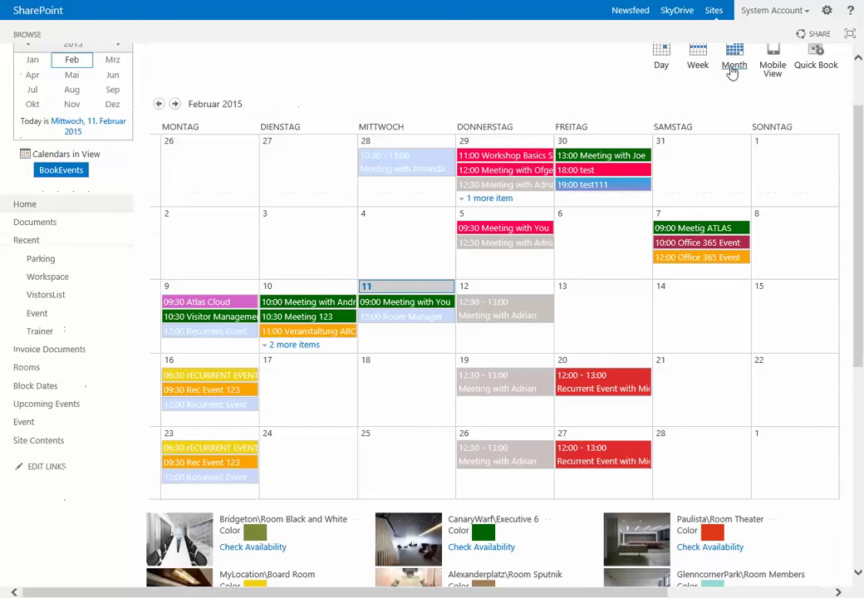
scroll("down", 3)
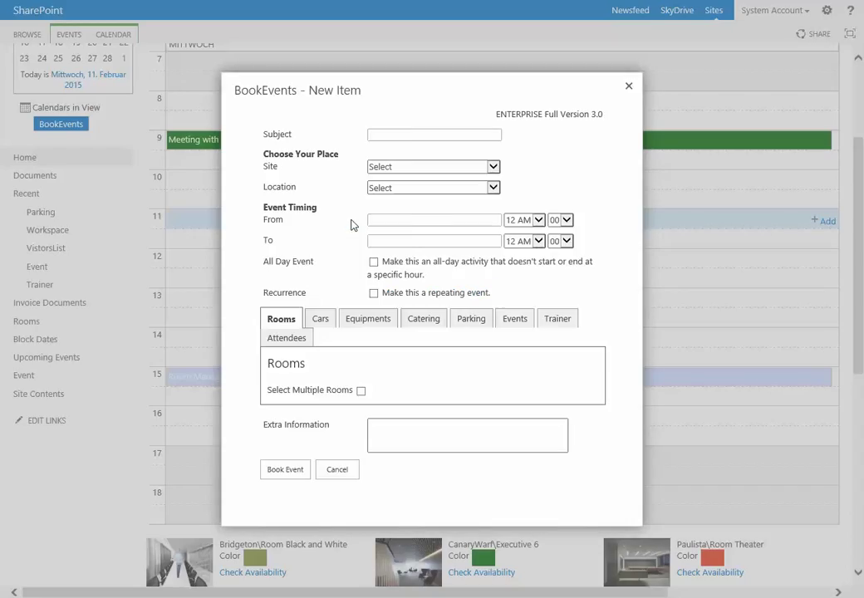
Name the booking 'Meeting ATLAS' and place it at the London site's Kensington location
type("Meeting")
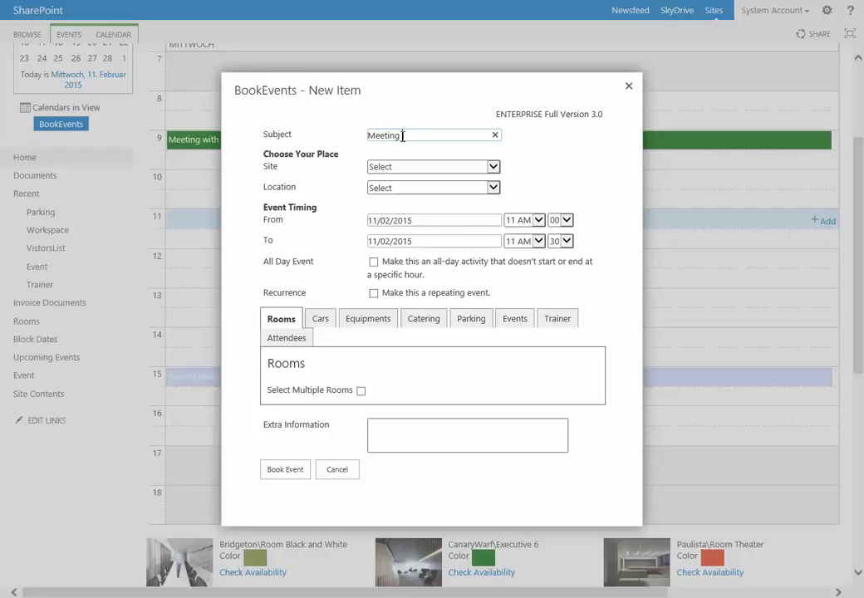
type("ATLAS")
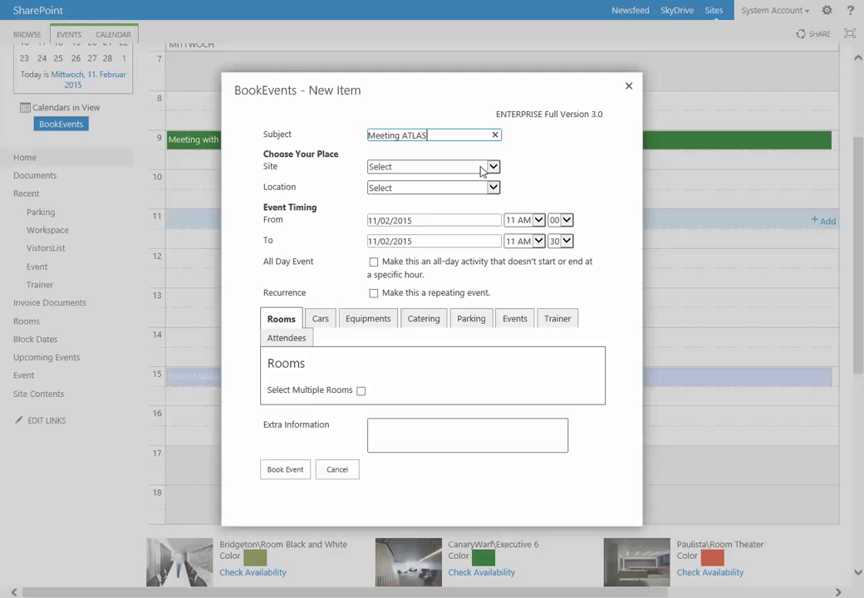
mouse_move(480, 180)
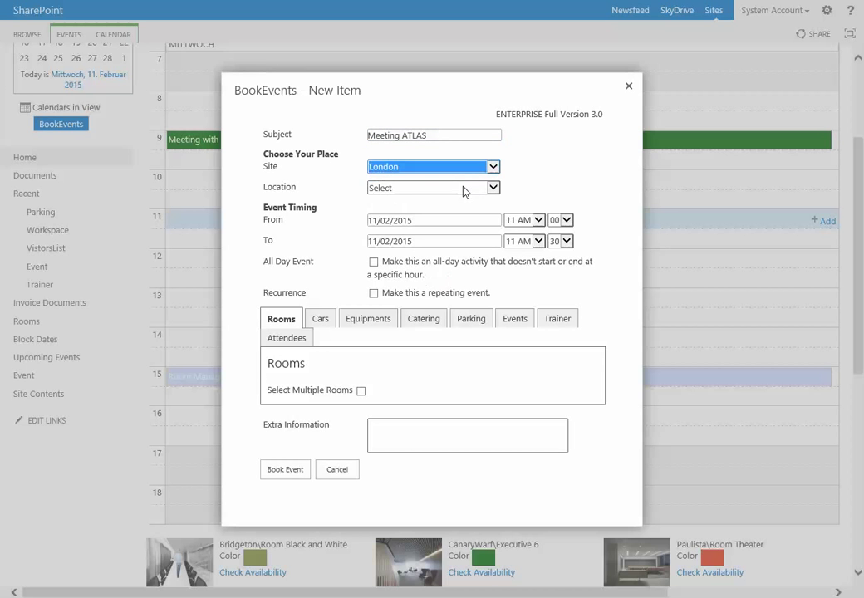
left_click(492, 186)
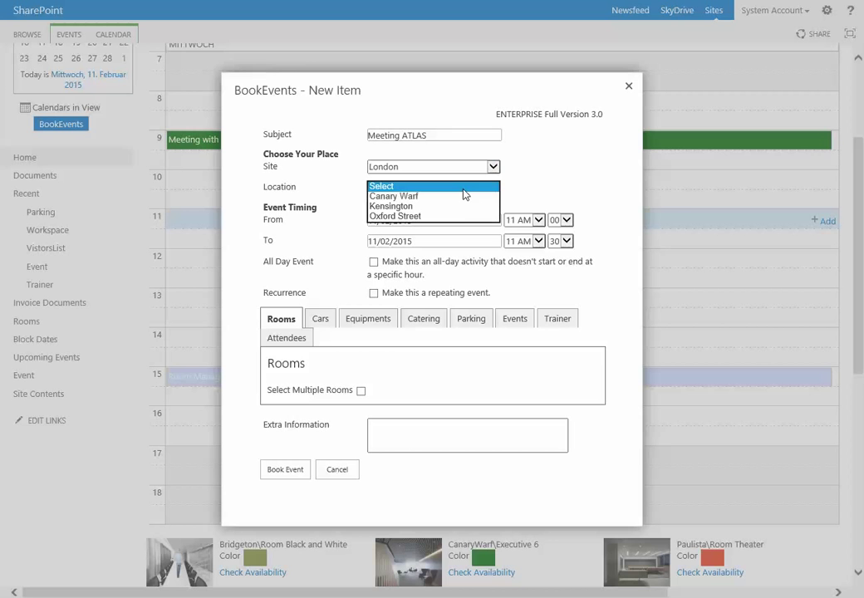
left_click(394, 196)
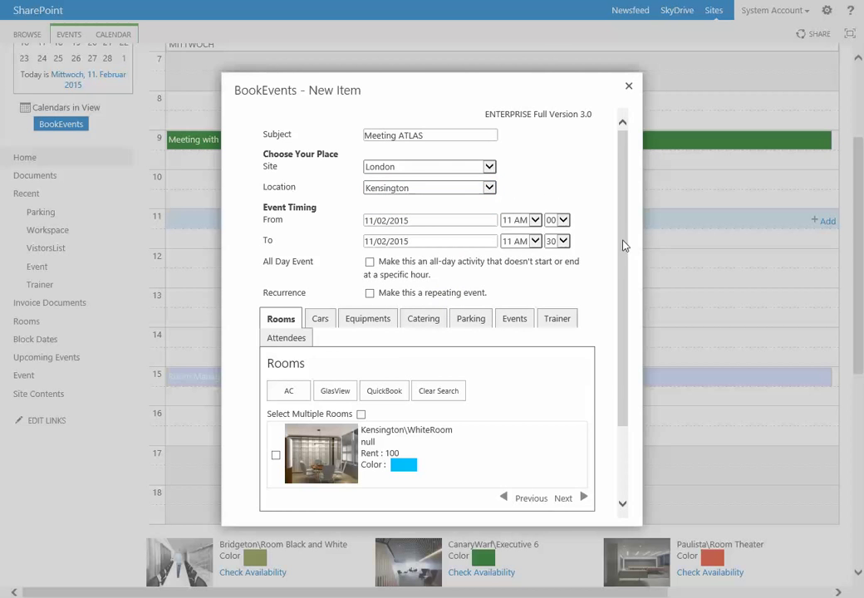
Review the Equipments, Parking and Events tabs, then return to the Rooms list for Kensington WhiteRoom
scroll("down", 3)
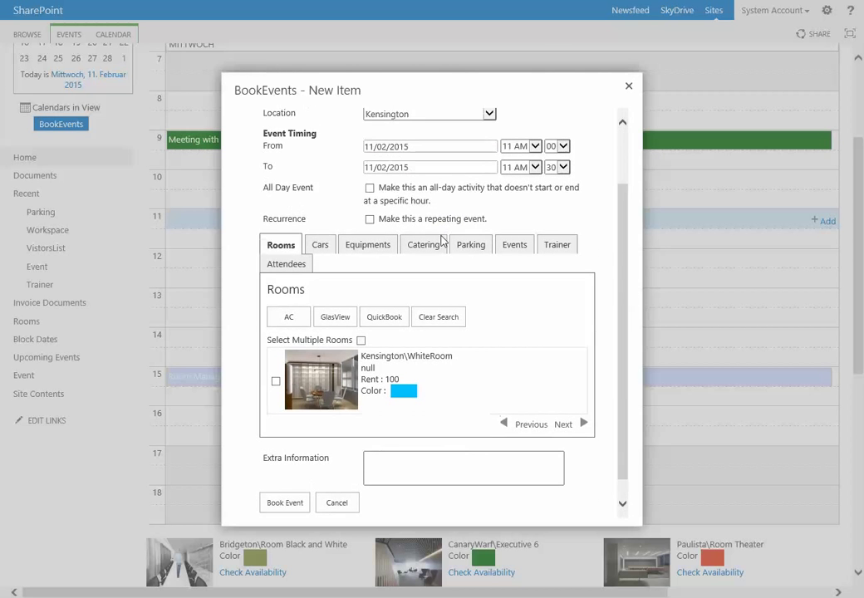
left_click(367, 244)
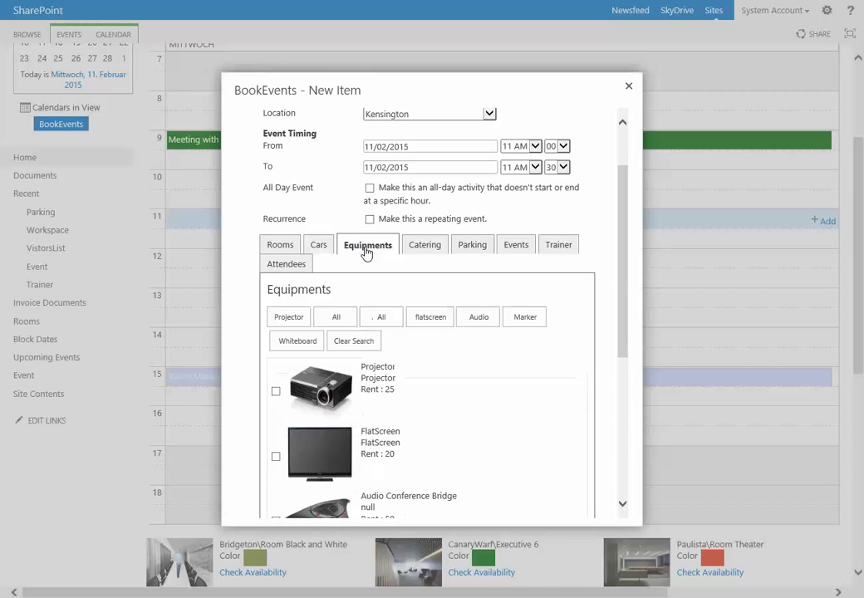
left_click(472, 245)
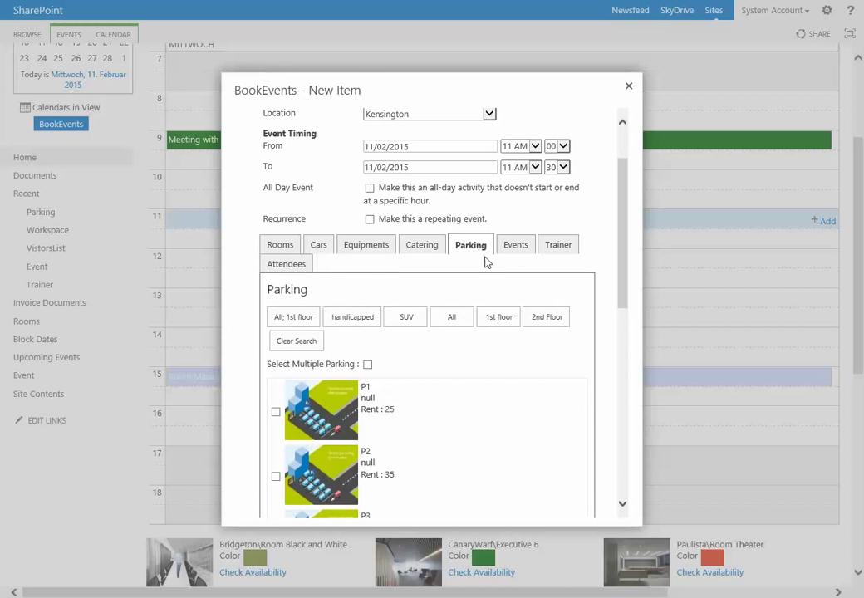
left_click(513, 245)
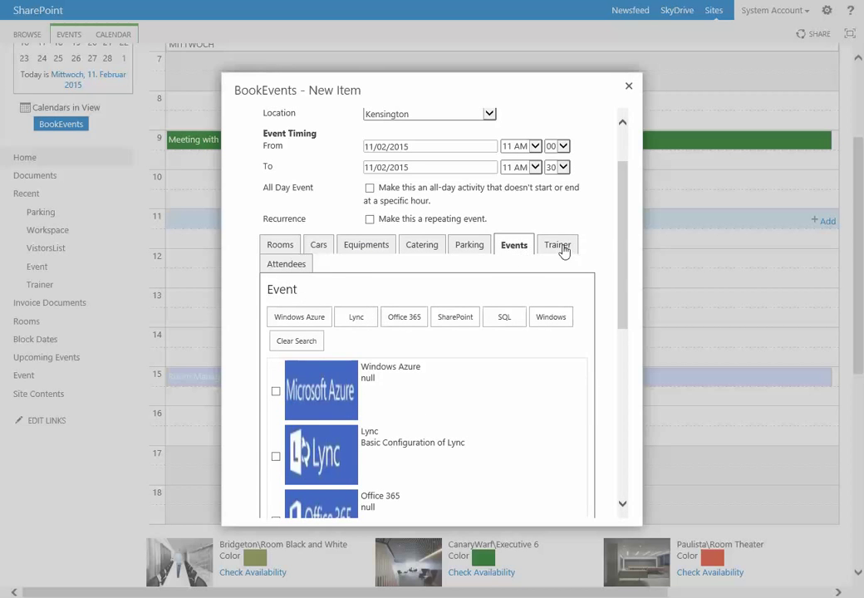
mouse_move(352, 282)
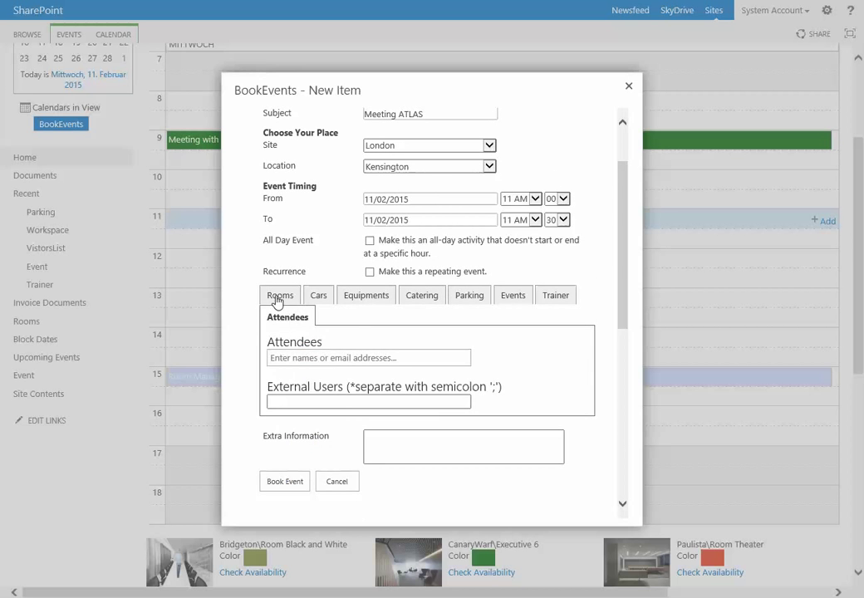
left_click(280, 296)
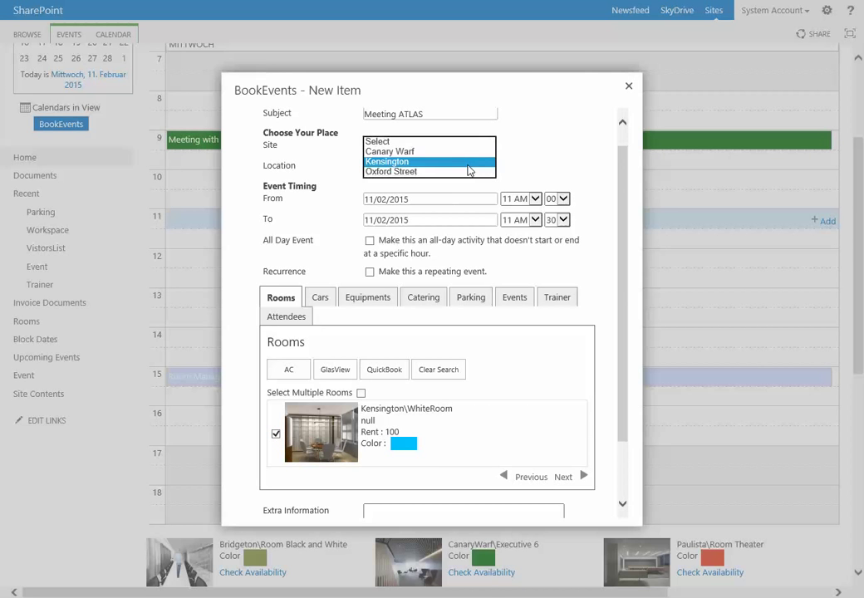
left_click(387, 161)
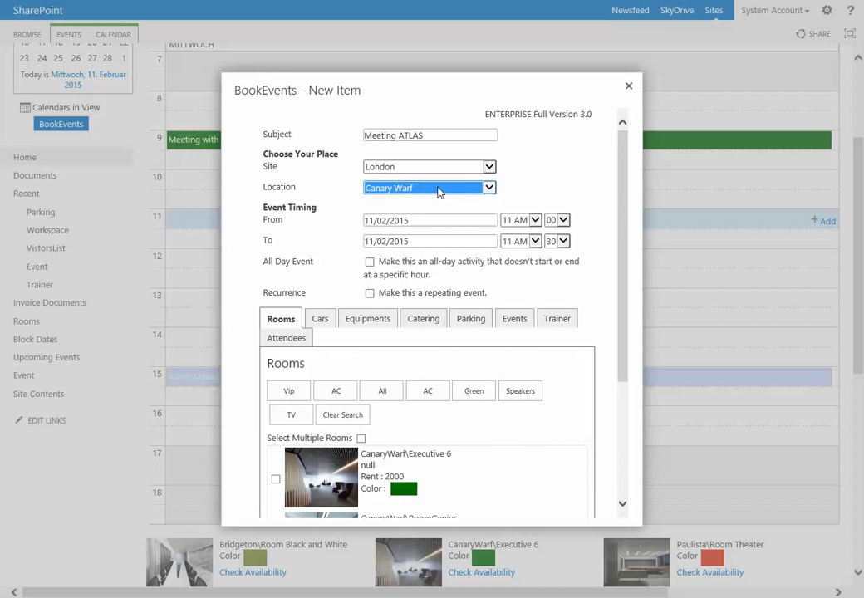
left_click(488, 186)
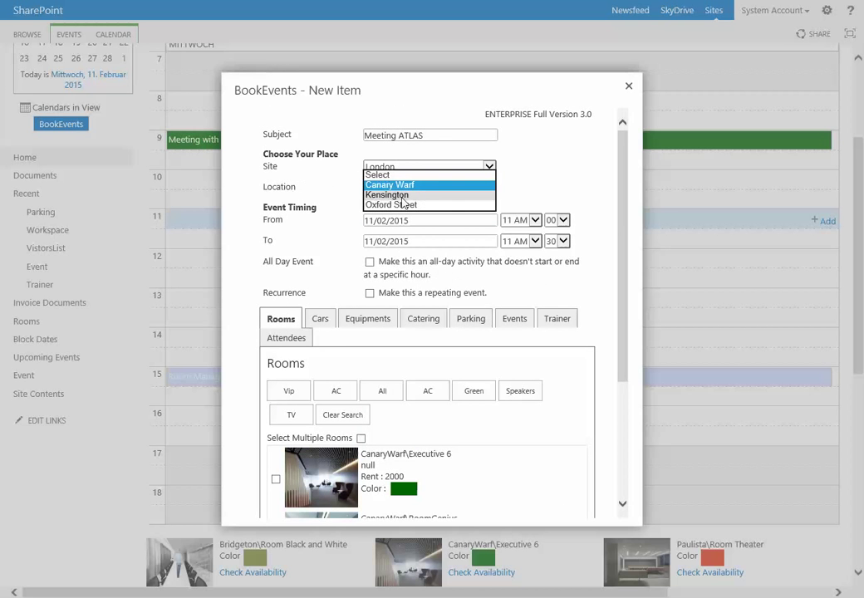
left_click(387, 195)
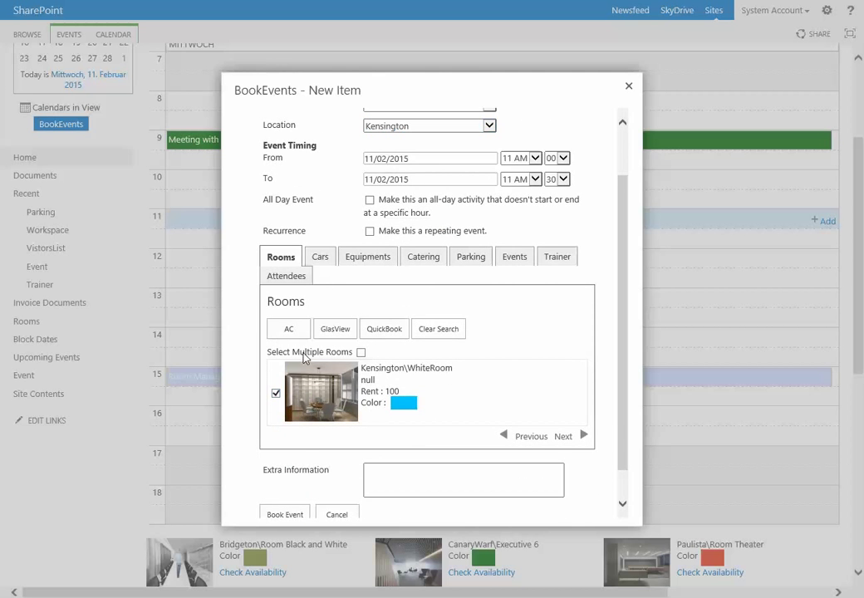
Filter equipment to Audio, then add Catering Snacks from the Catering tab to the booking
left_click(368, 256)
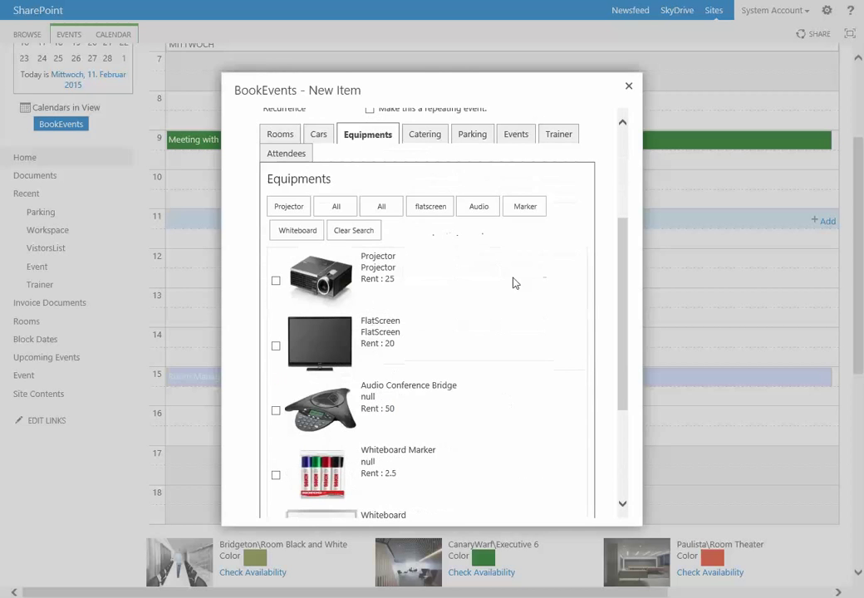
mouse_move(514, 263)
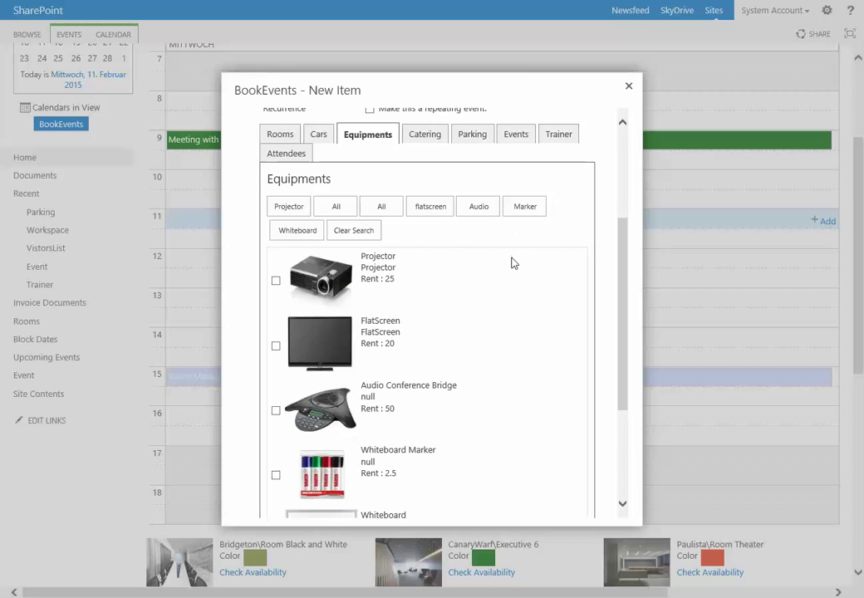
left_click(479, 206)
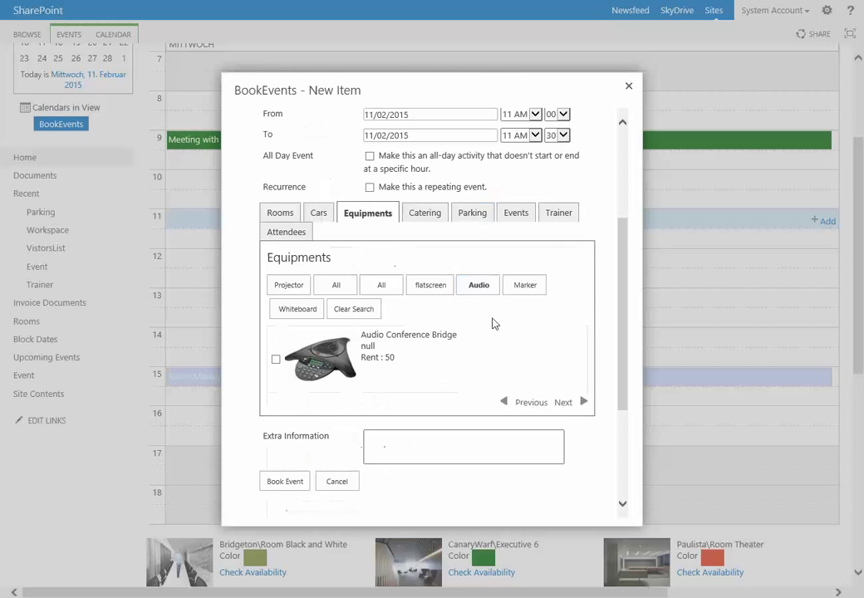
left_click(276, 359)
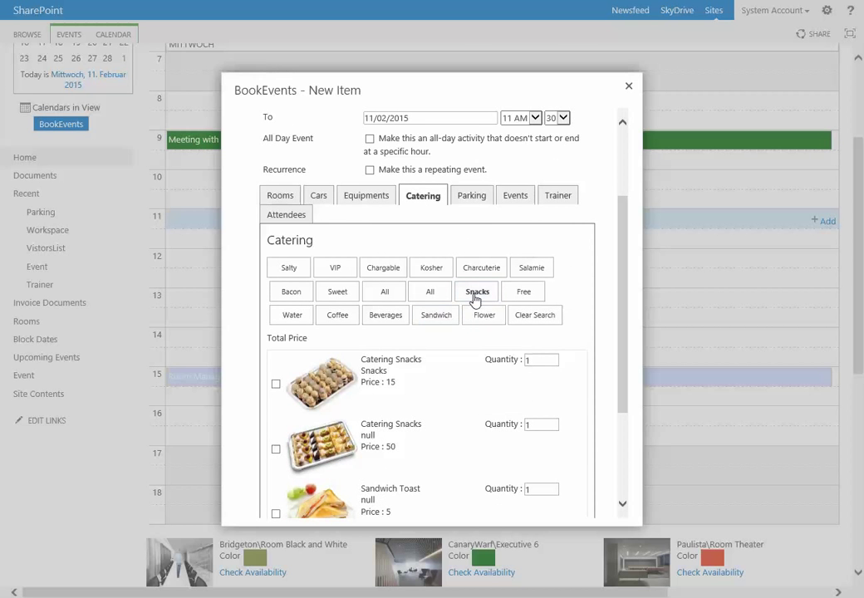
left_click(386, 341)
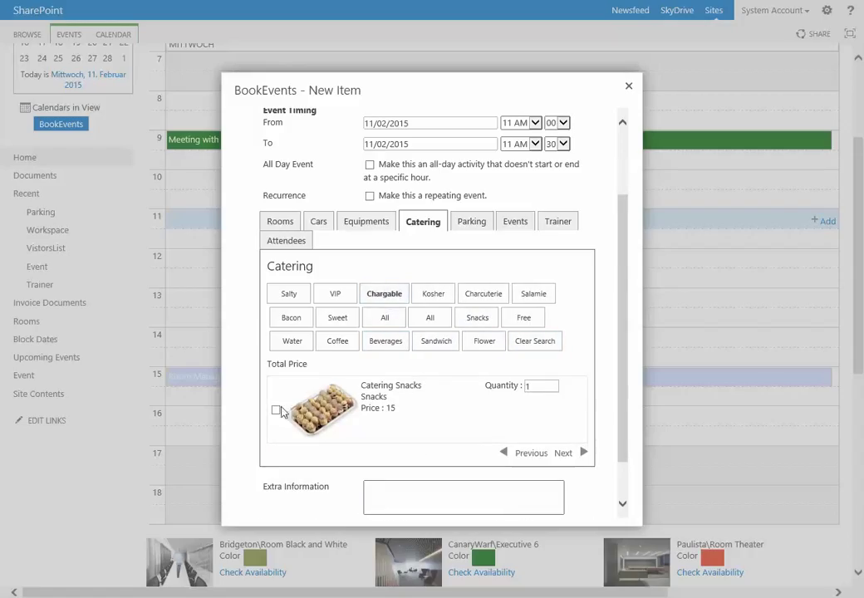
left_click(276, 411)
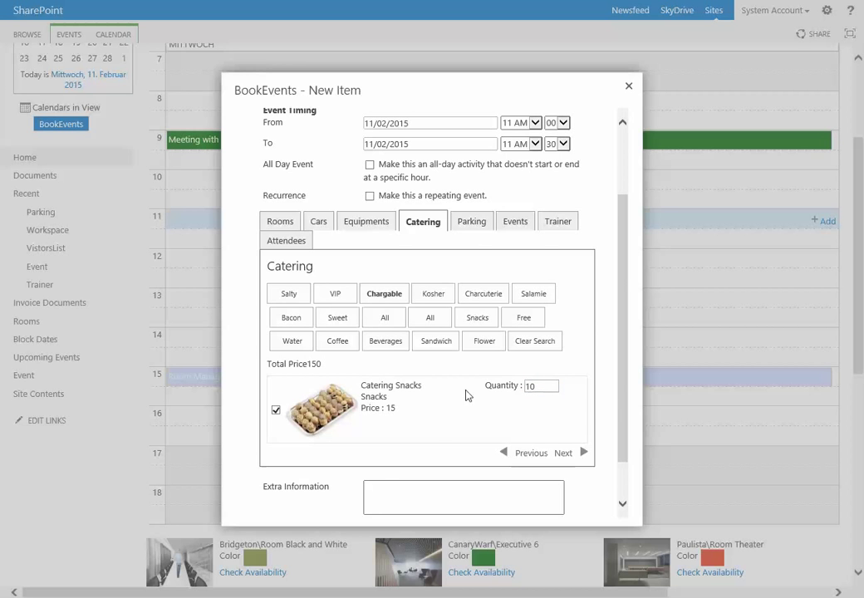
mouse_move(479, 419)
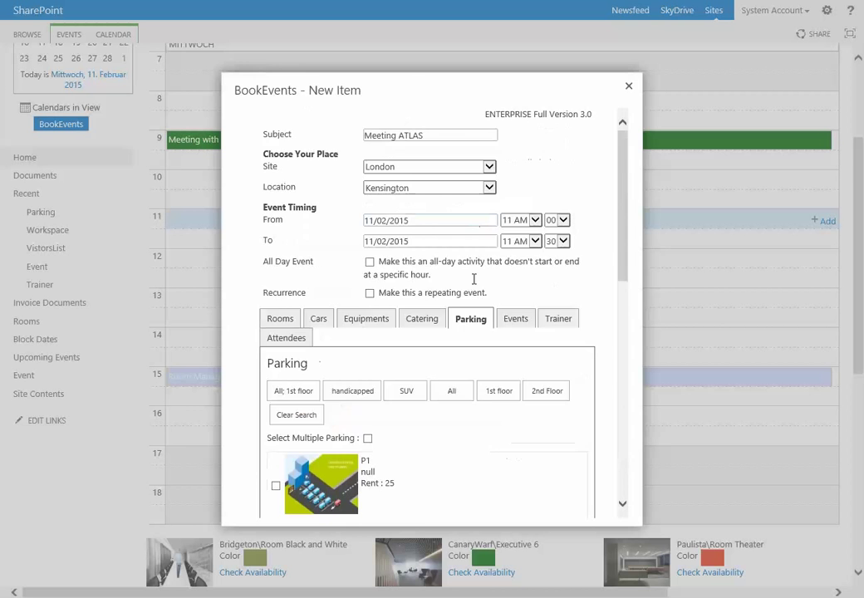
Filter parking spaces to SUV, then show the Attendees section of the Meeting ATLAS form
scroll("down", 3)
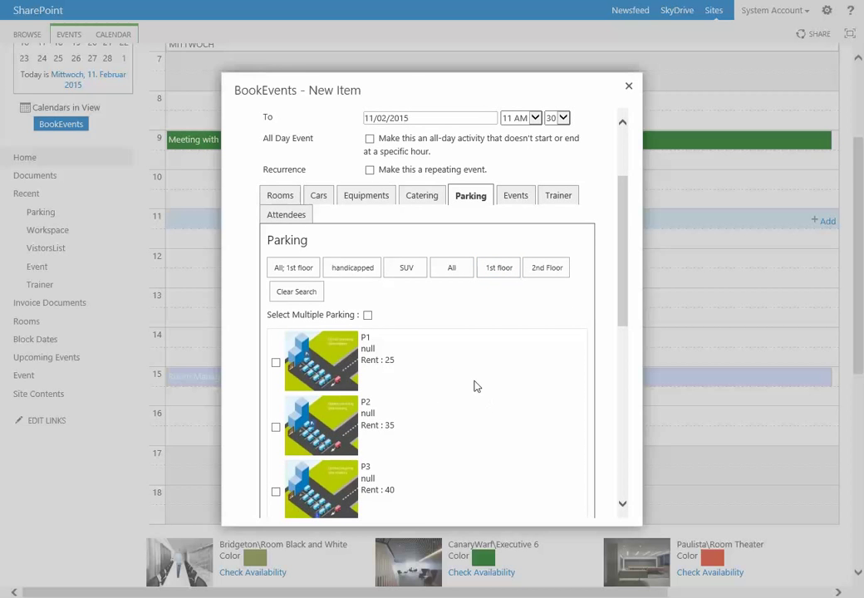
left_click(406, 268)
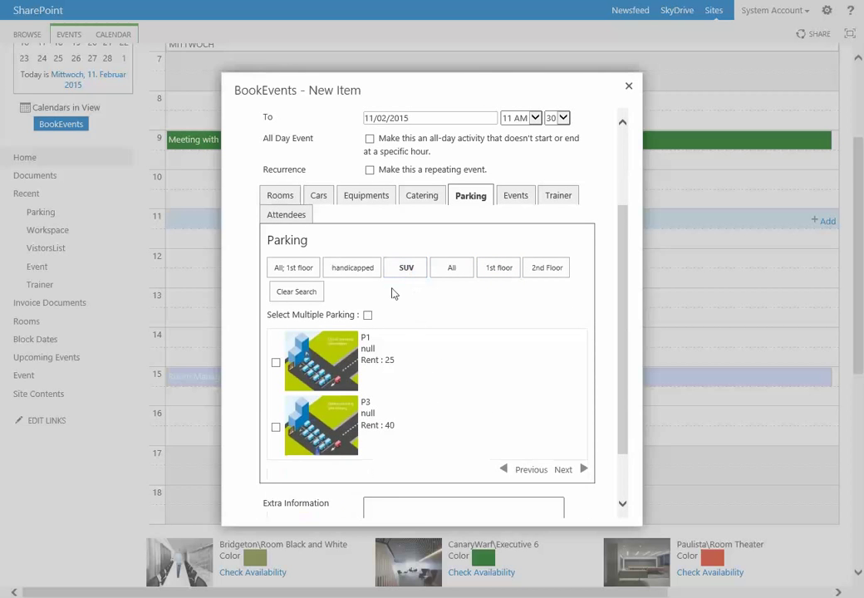
left_click(409, 266)
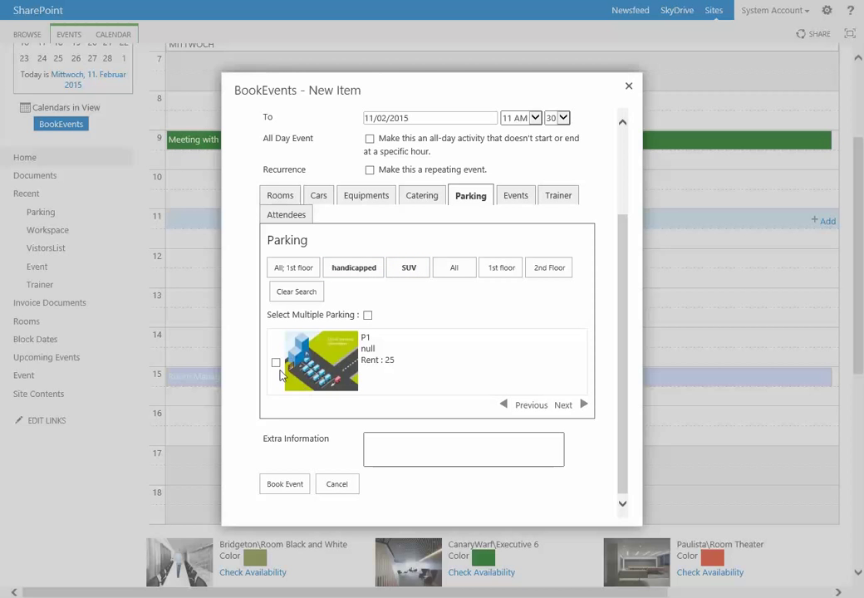
left_click(286, 214)
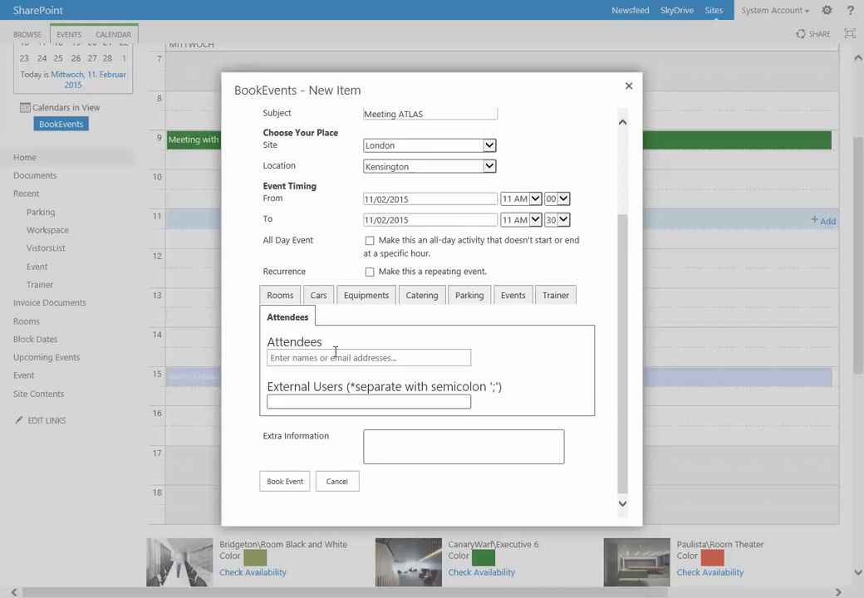
type("muenuer")
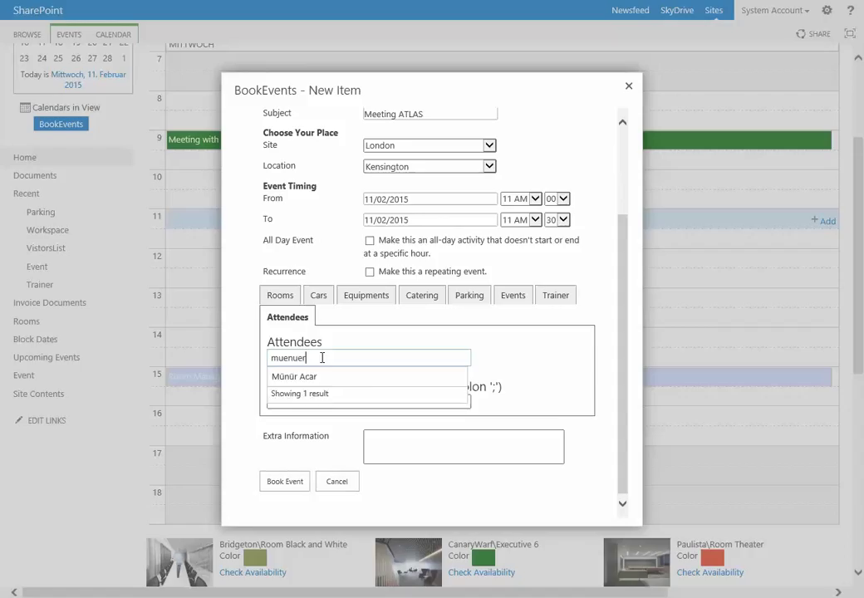
left_click(294, 376)
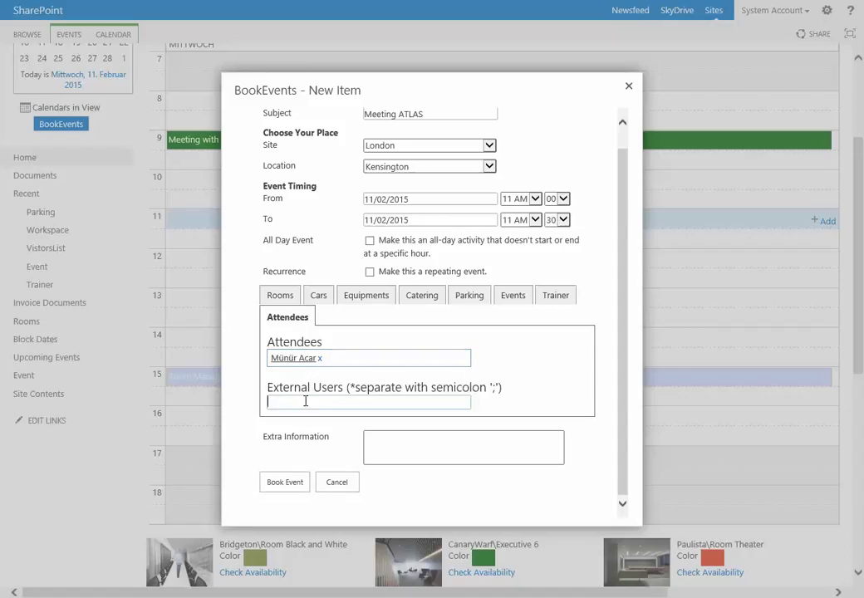
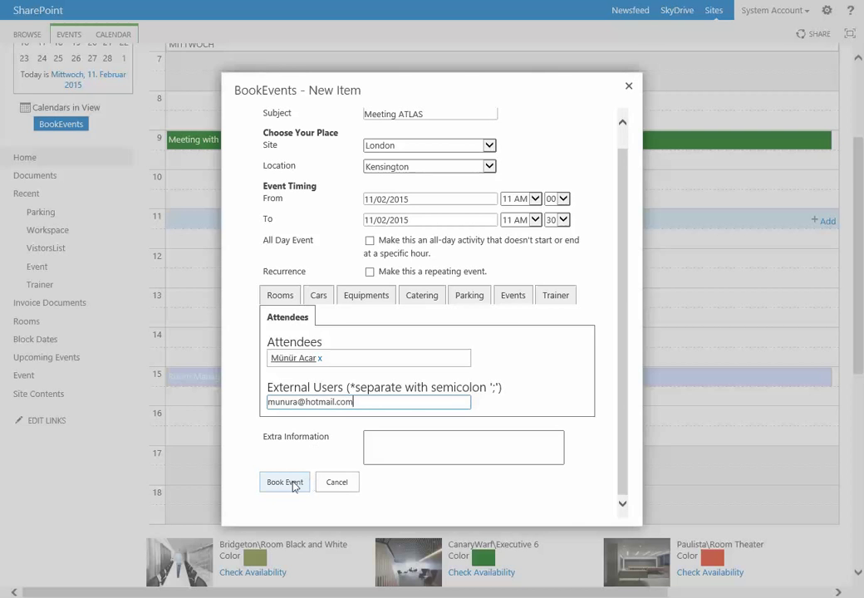
Save Meeting ATLAS via Book Event and dismiss the saved-successfully confirmation
left_click(285, 482)
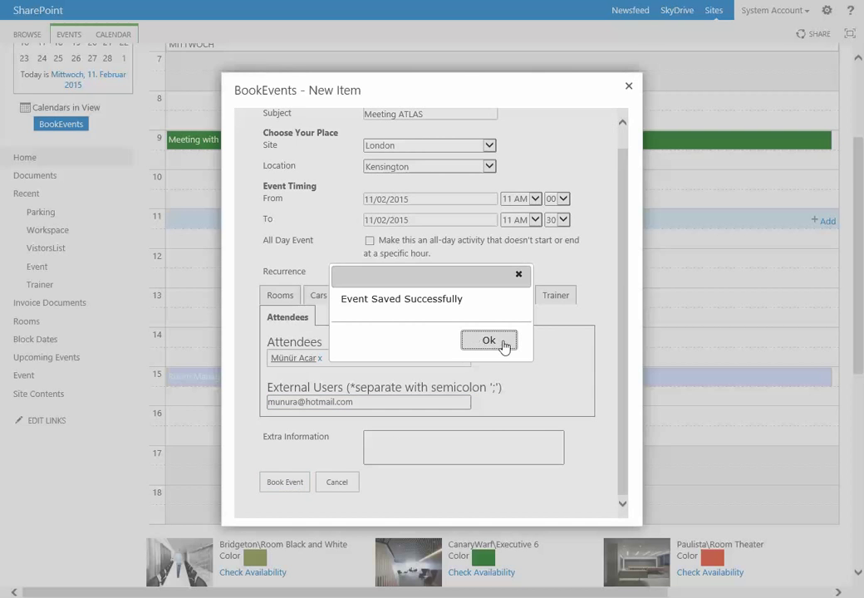
left_click(489, 339)
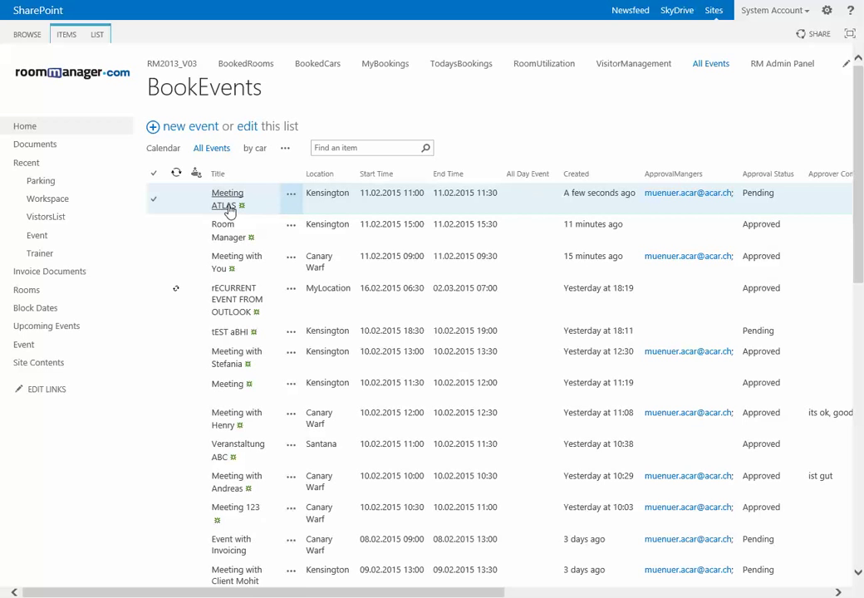
View the saved Meeting ATLAS details and go to its Approve/Reject page
left_click(226, 193)
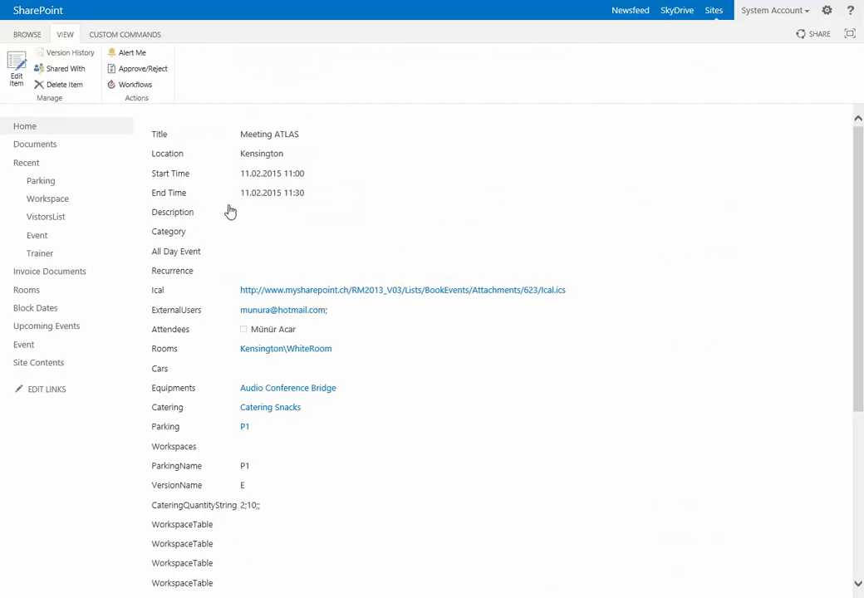
mouse_move(279, 249)
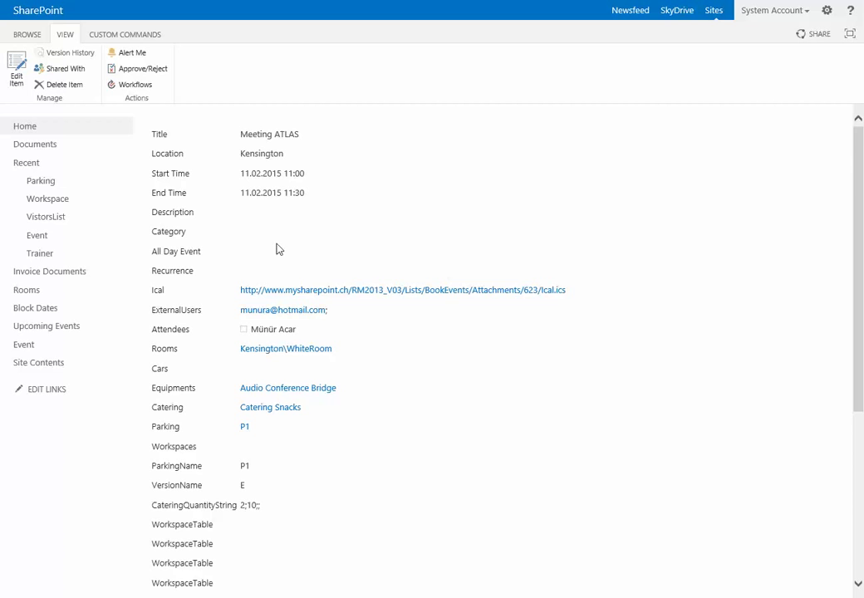
mouse_move(285, 243)
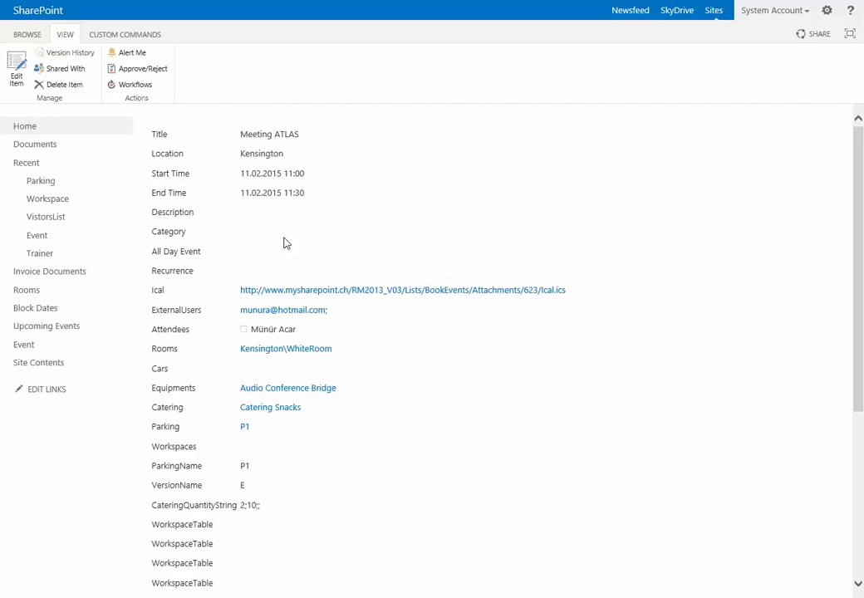
mouse_move(266, 243)
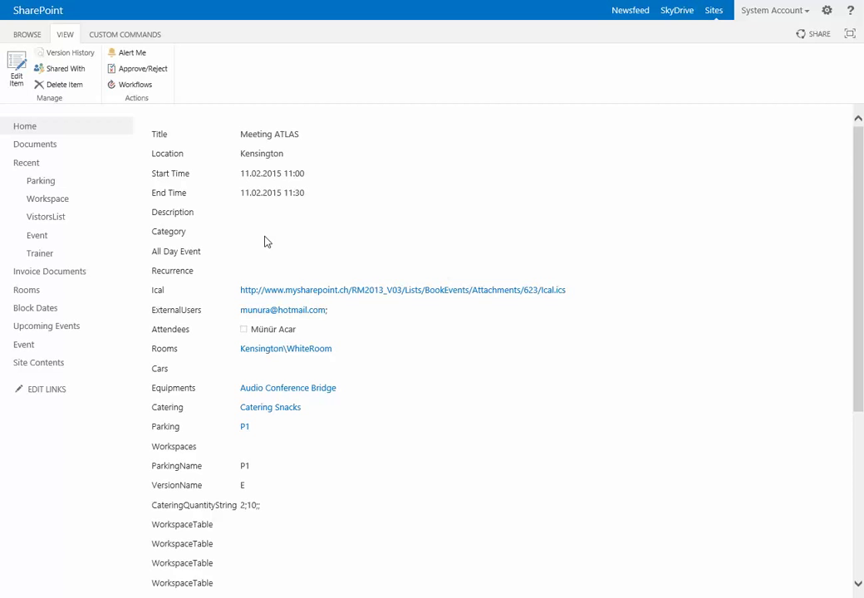
left_click(142, 70)
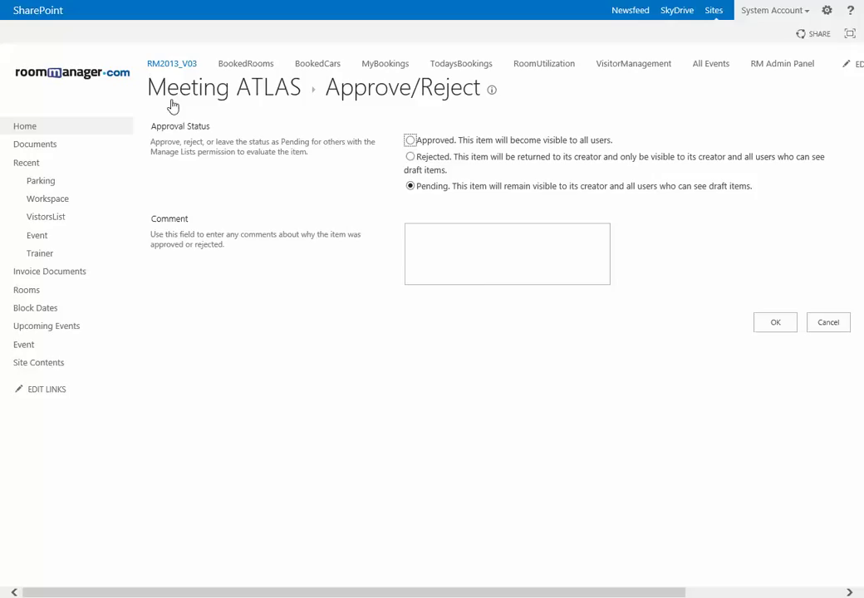
Mark Meeting ATLAS as Approved and confirm with OK
left_click(409, 139)
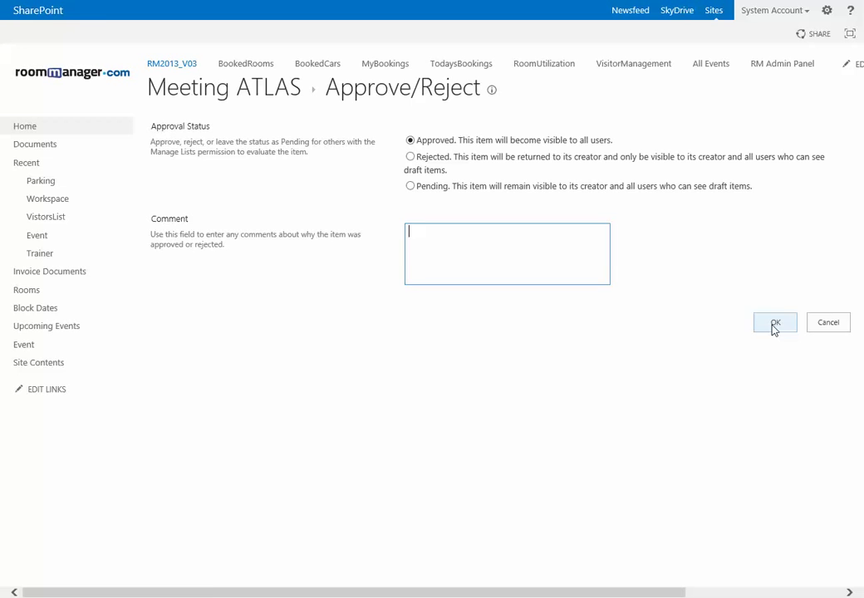
left_click(775, 323)
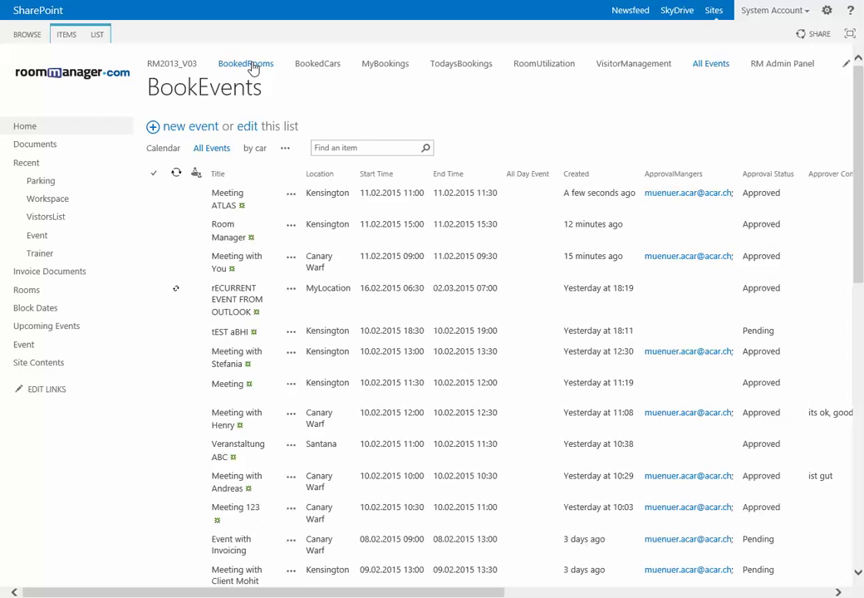
Show the BookedRooms calendar and view the approved Meeting ATLAS entry on 11 February
left_click(163, 147)
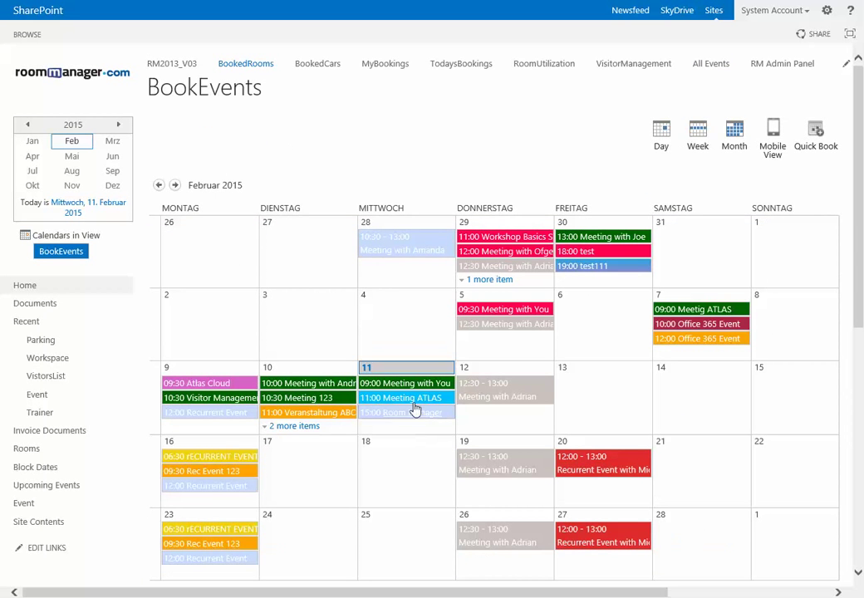
left_click(402, 413)
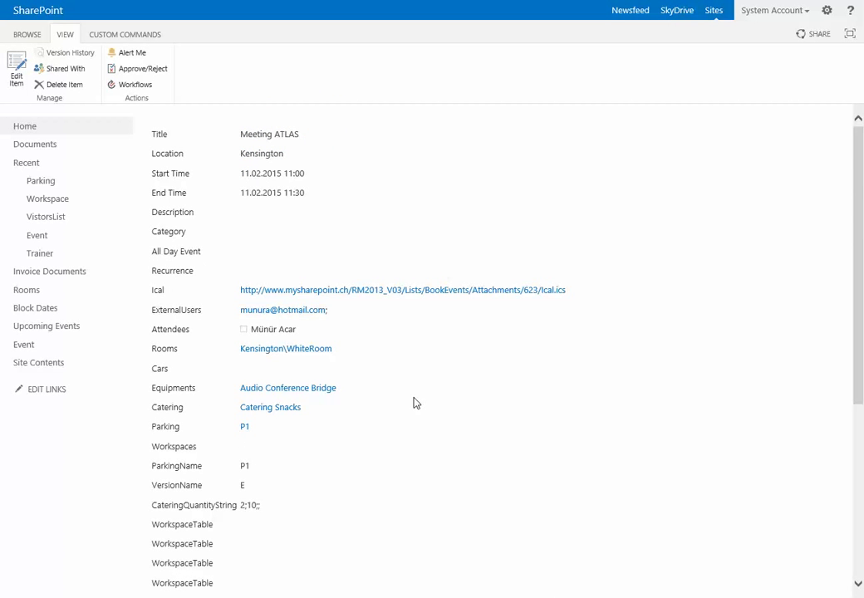
scroll("down", 3)
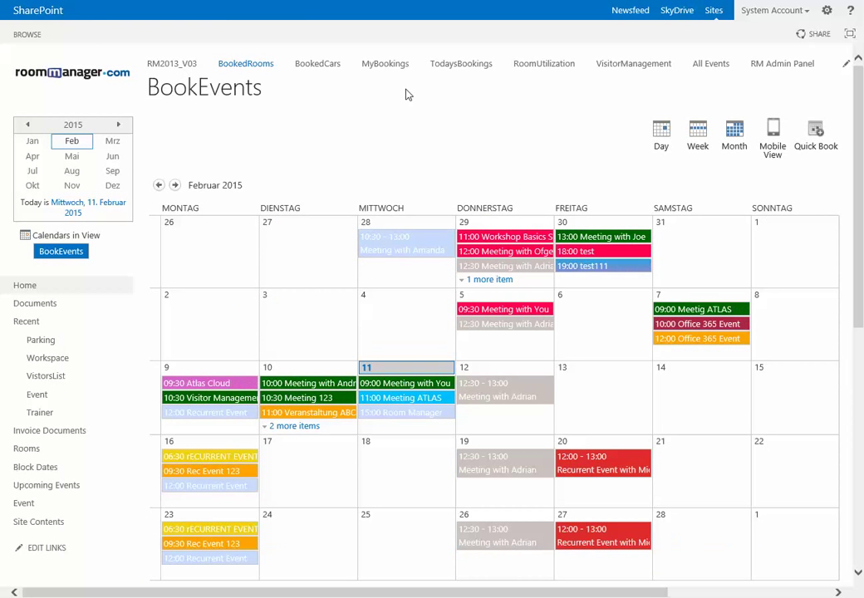
mouse_move(422, 108)
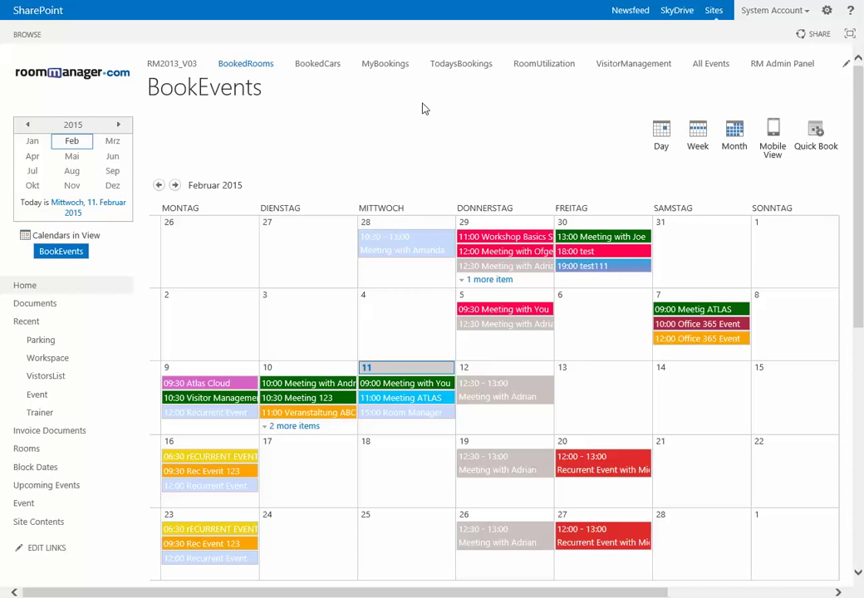
mouse_move(316, 260)
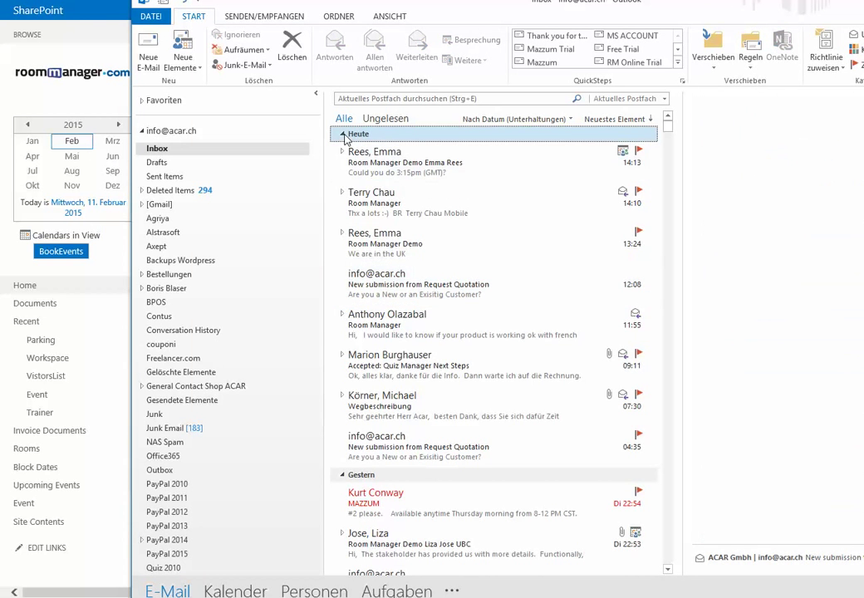
Collapse the Heute and Gestern inbox groups and start a new Besprechung meeting request
left_click(343, 133)
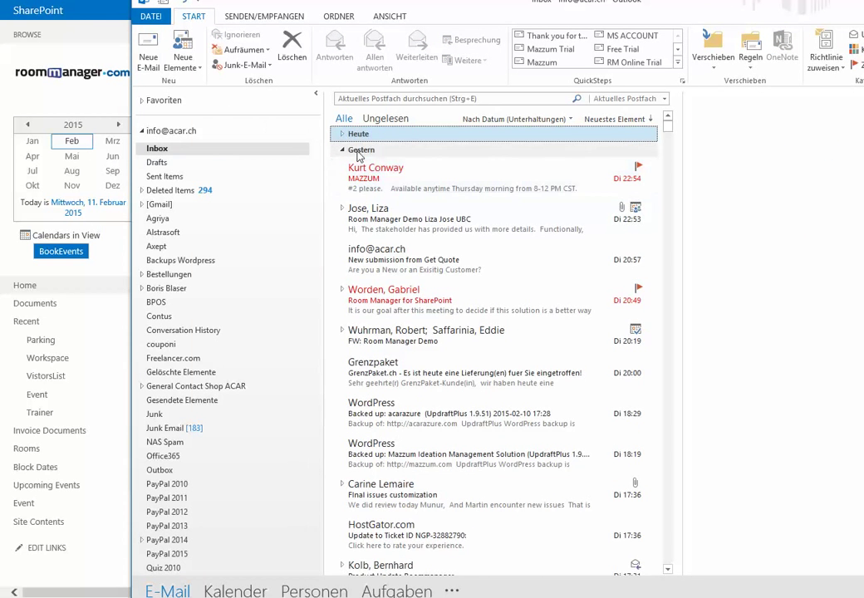
left_click(343, 150)
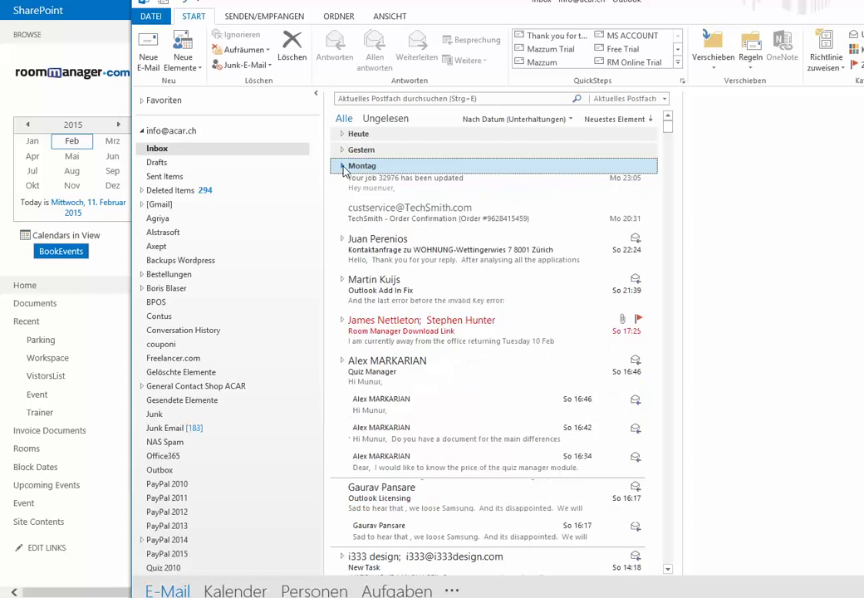
left_click(362, 167)
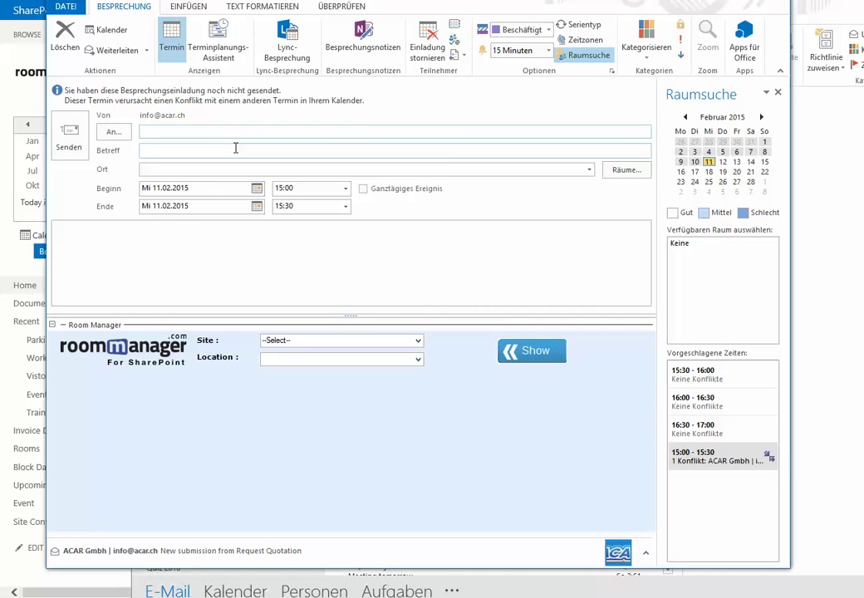
Invite the axxina 'info' address, check availability in the Terminplanungs-Assistent, then return to the Termin view
type("info")
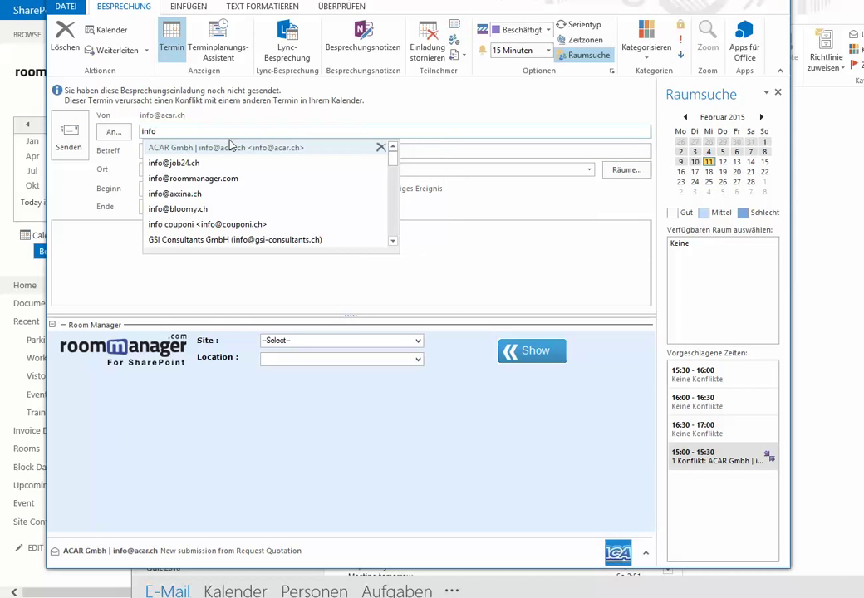
left_click(174, 193)
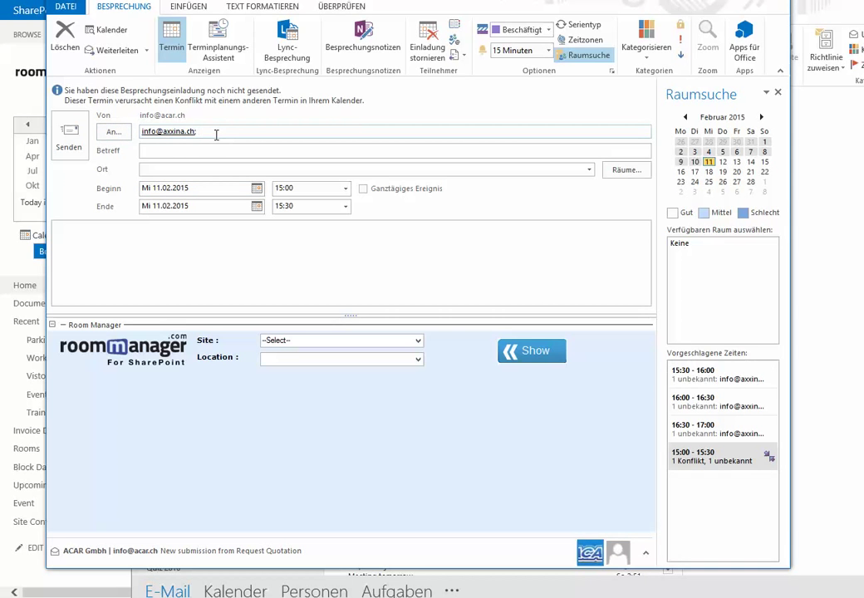
left_click(218, 41)
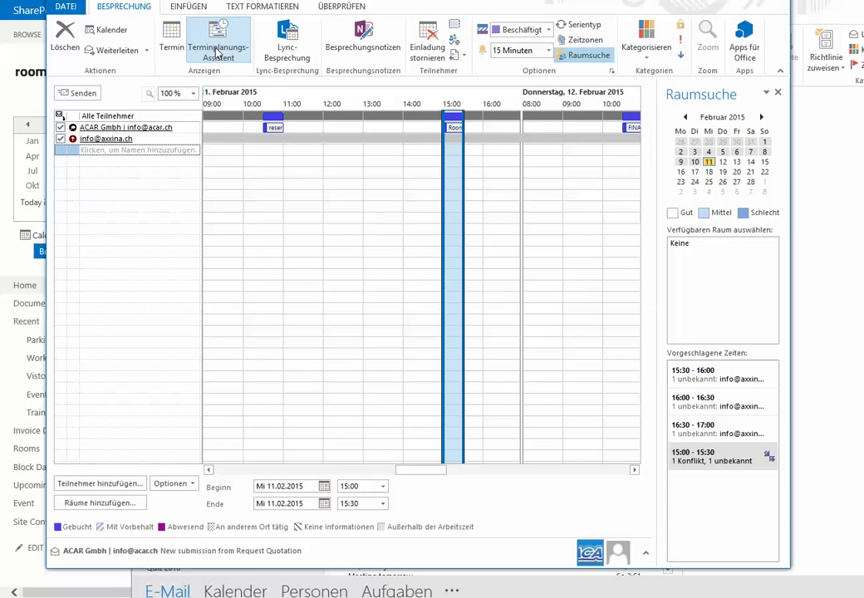
left_click(585, 25)
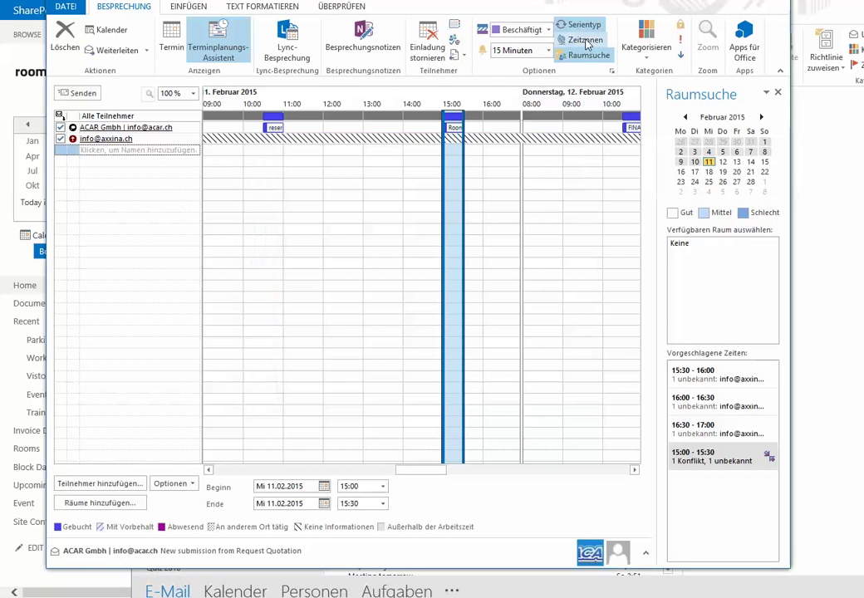
left_click(172, 42)
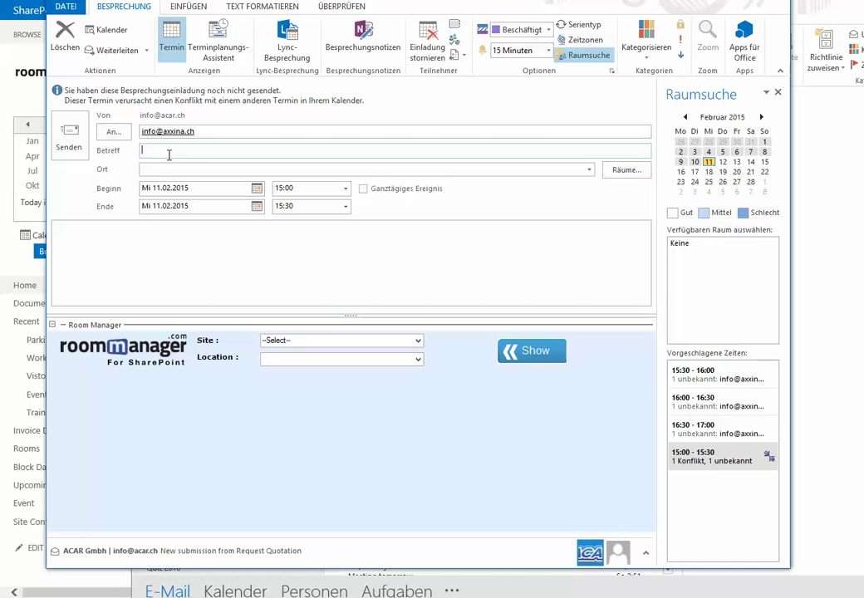
Title the meeting 'Meeting with Outlook' and bring up the Room Manager site choices
type("Meeting with")
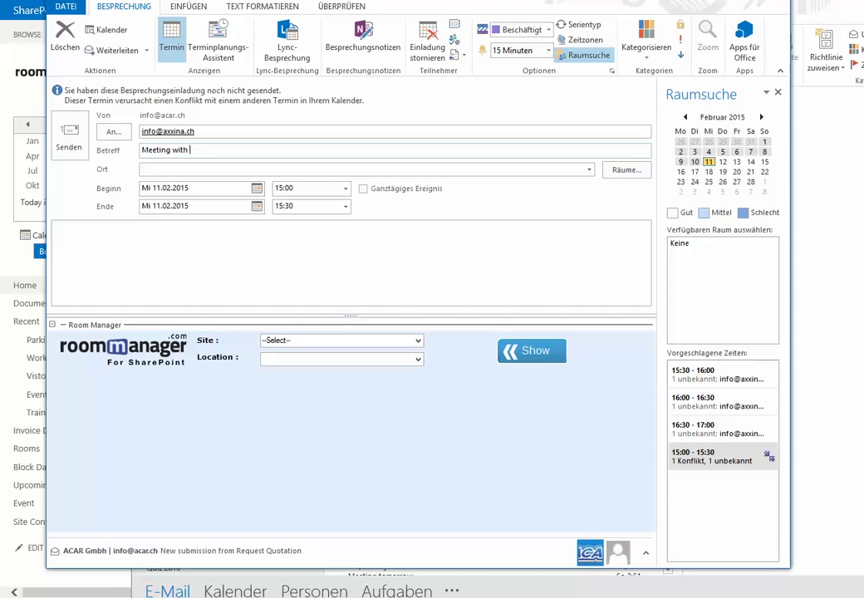
type("O")
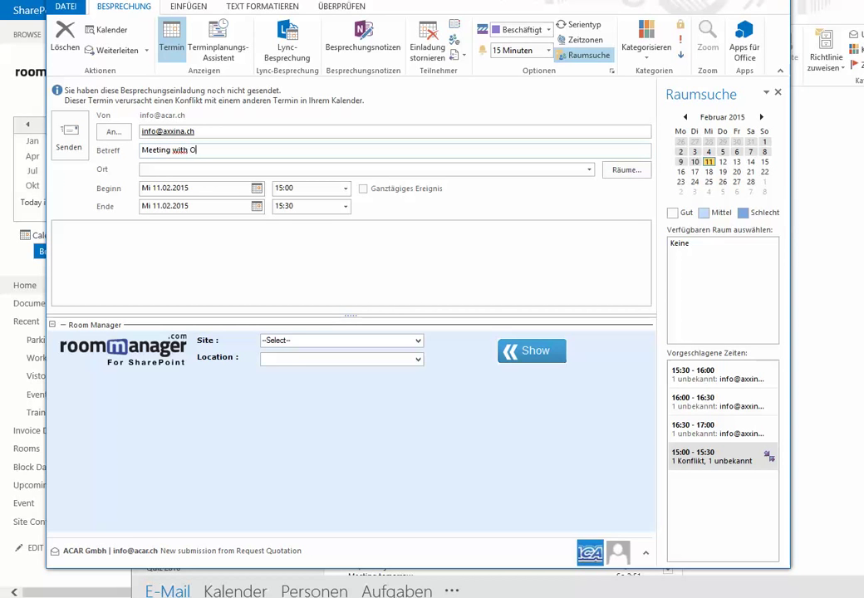
type("utlook")
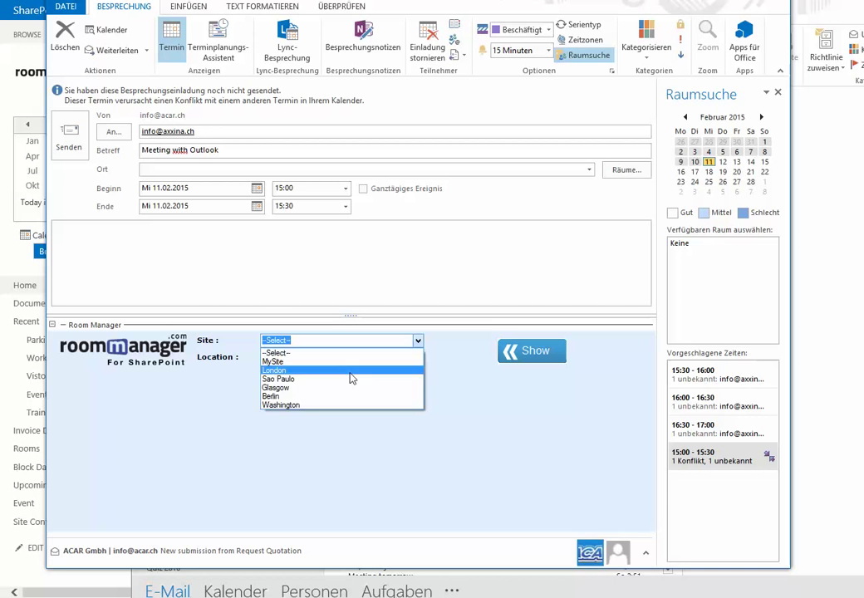
Show rooms and caterings for London's Oxford Street (none found), then switch the site to Washington
left_click(274, 369)
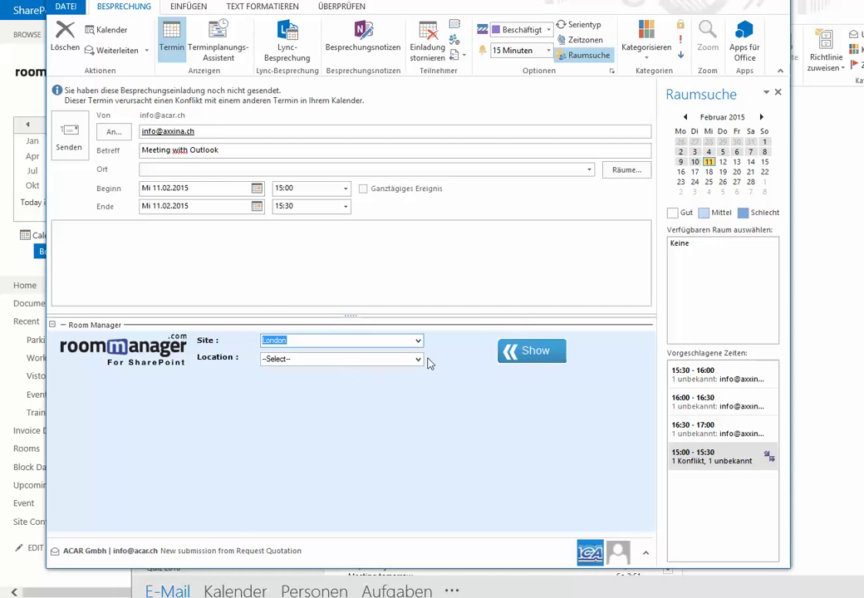
left_click(418, 359)
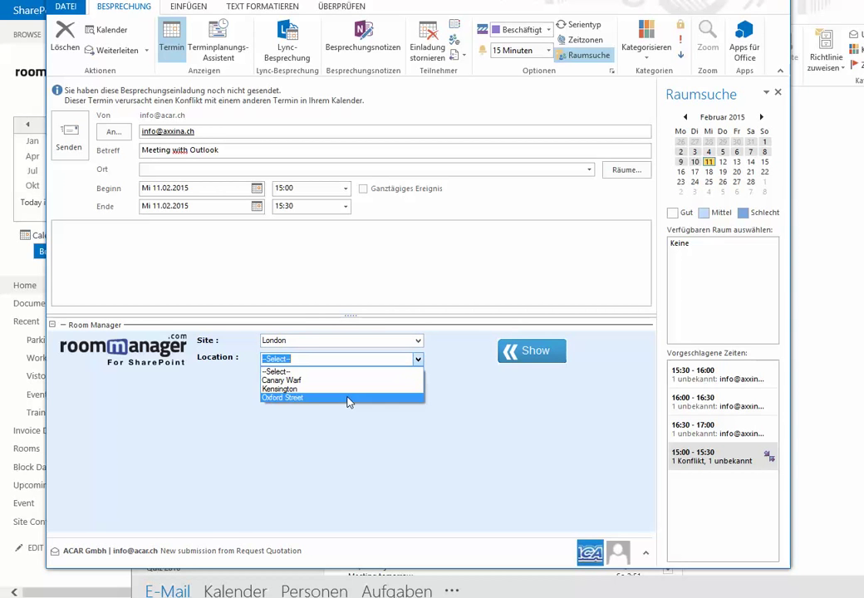
left_click(283, 397)
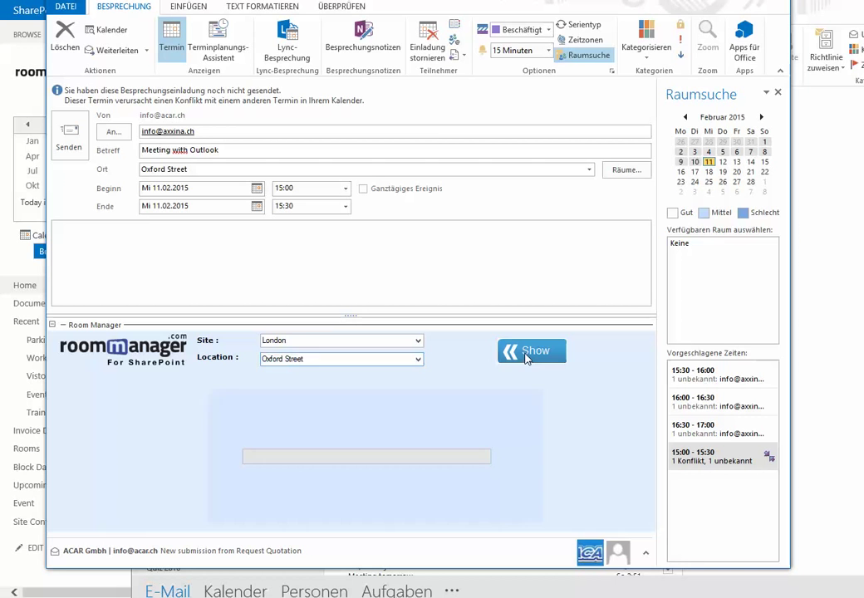
left_click(531, 349)
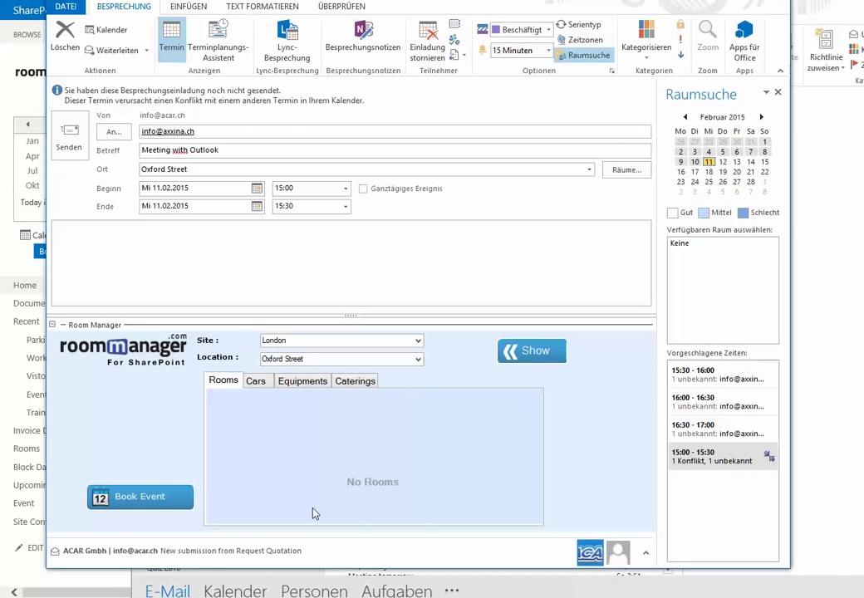
left_click(356, 381)
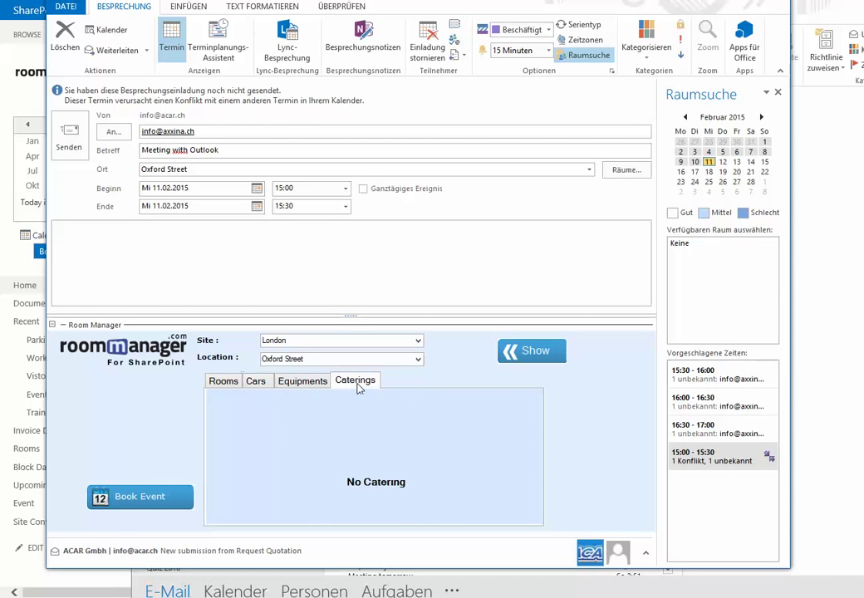
left_click(223, 381)
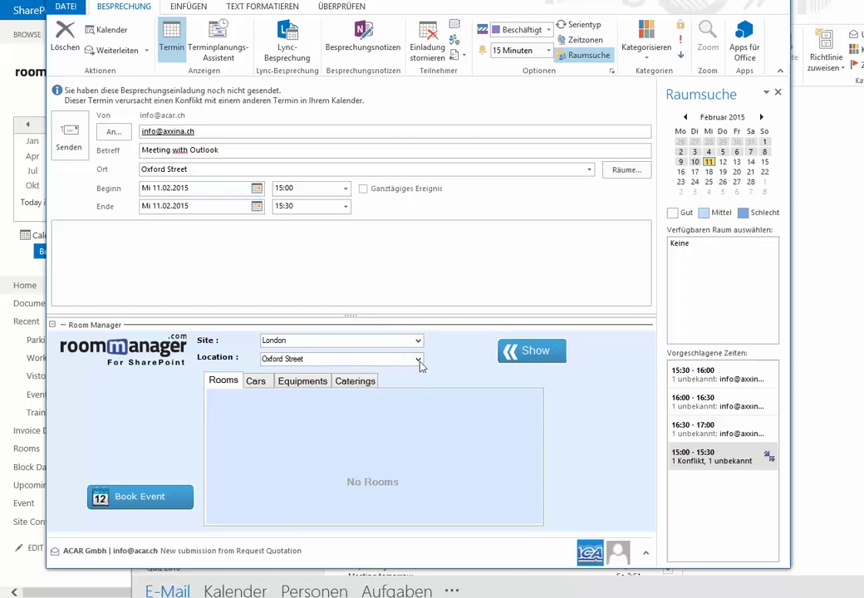
left_click(418, 340)
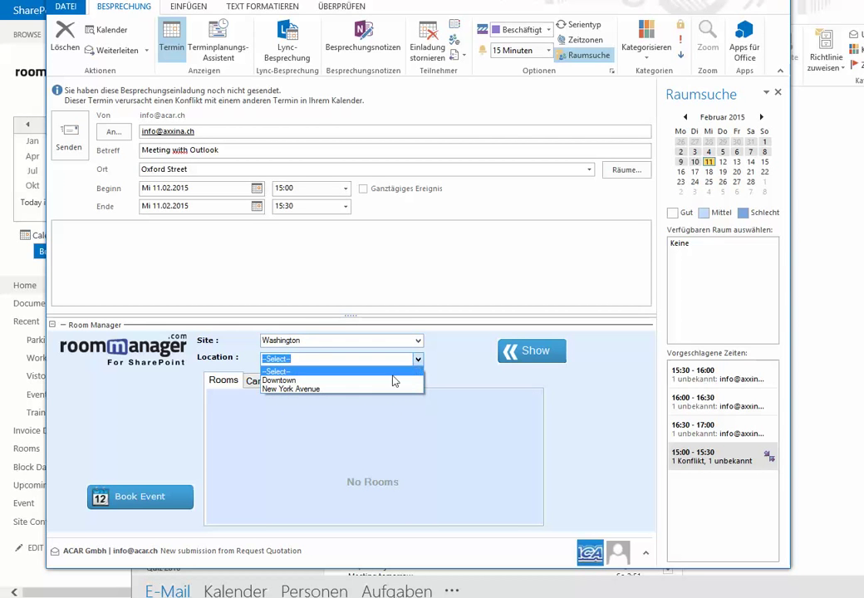
At New York Avenue, reserve the Executive Room with a FlatScreen and 10 Charcuterie Plates and book the event
left_click(291, 389)
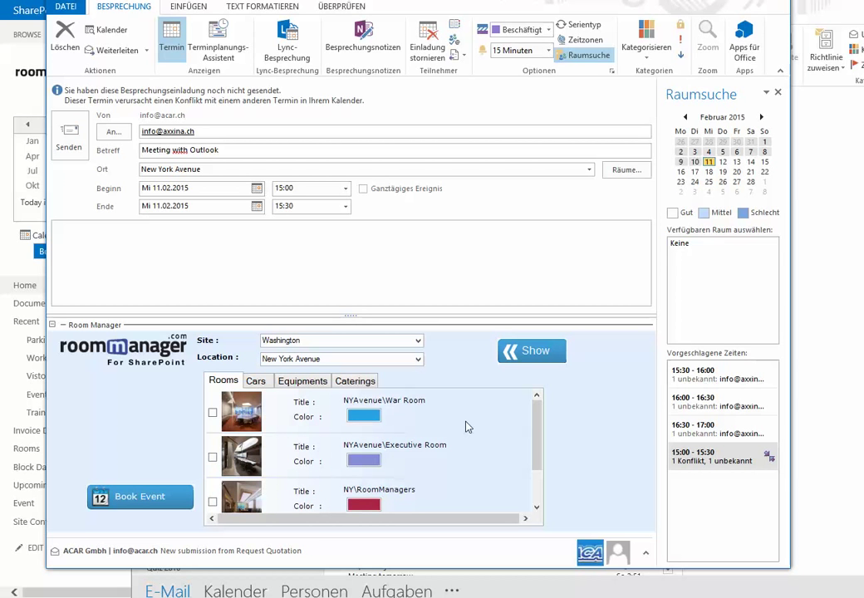
left_click(213, 457)
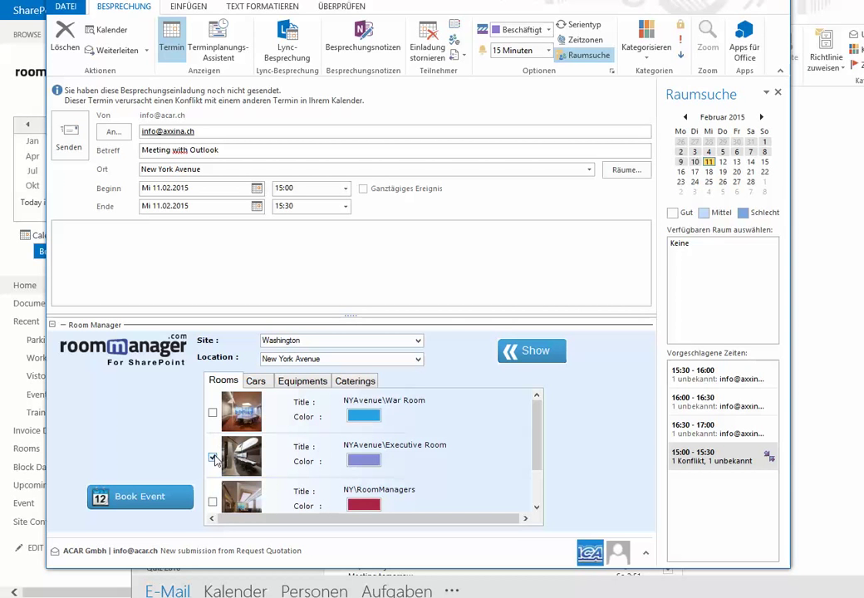
left_click(302, 381)
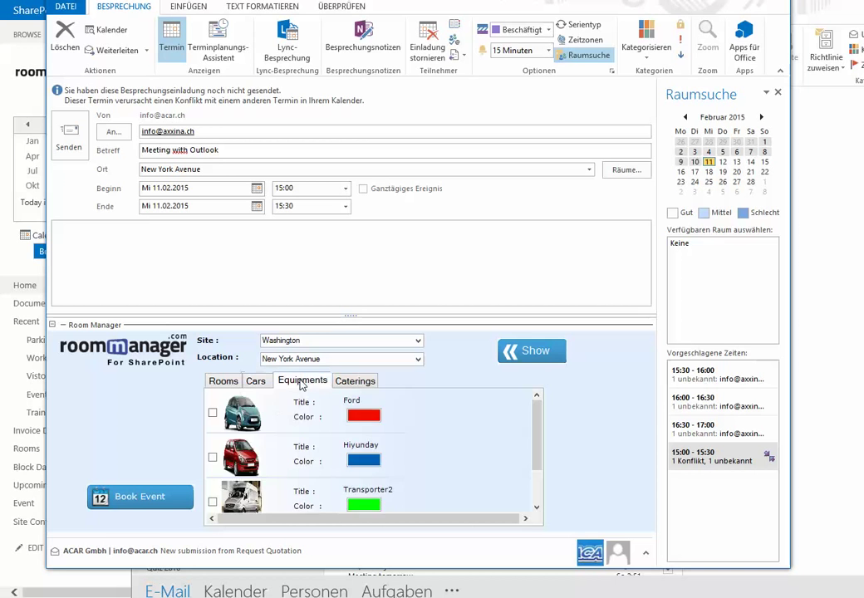
left_click(356, 381)
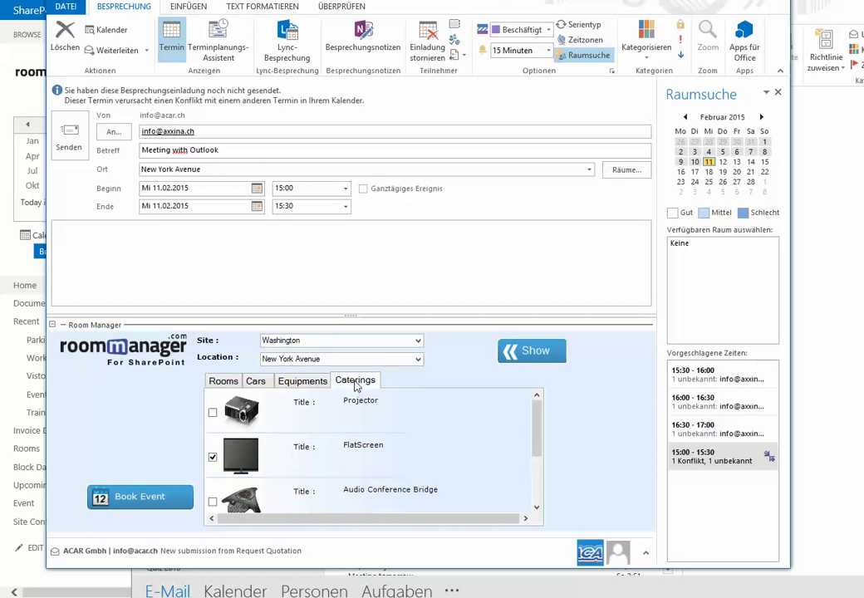
left_click(356, 380)
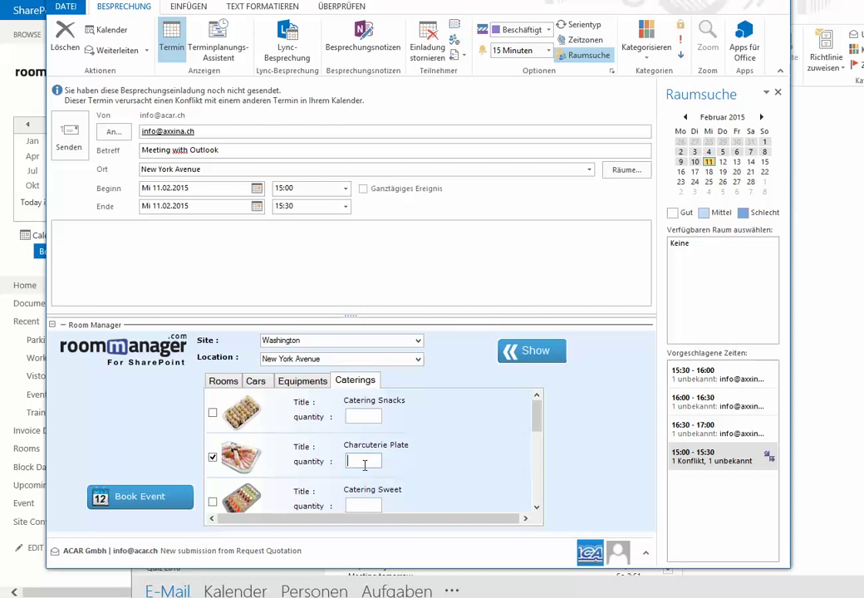
type("10")
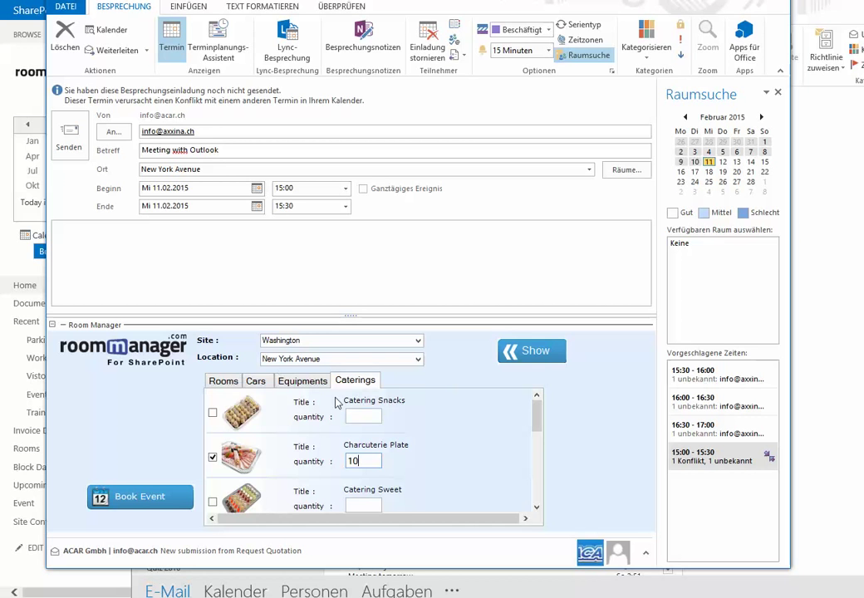
mouse_move(447, 395)
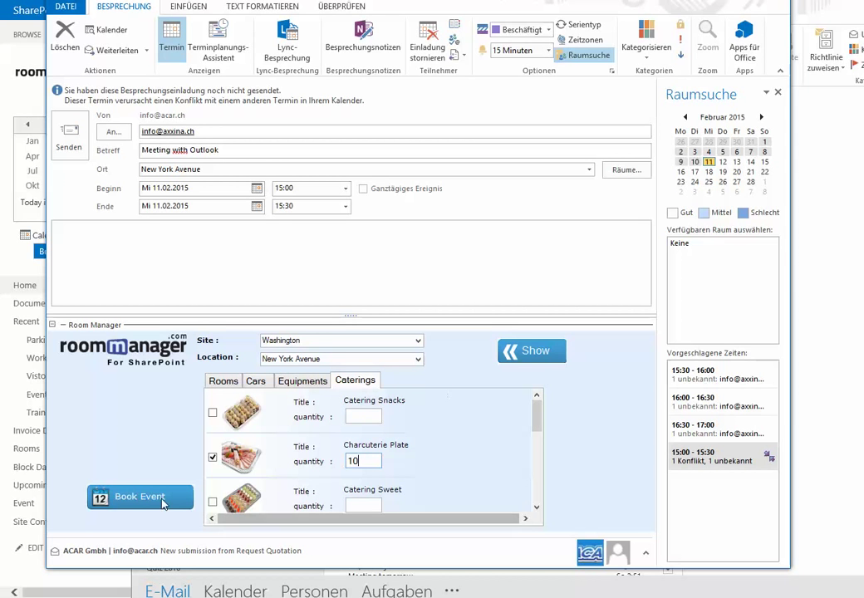
left_click(140, 496)
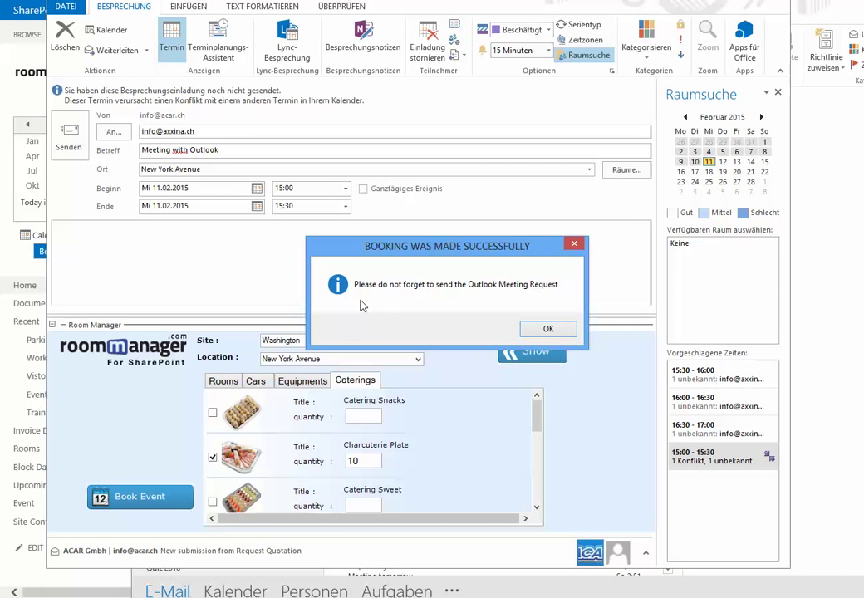
Acknowledge the successful booking message and send the meeting request
left_click(549, 329)
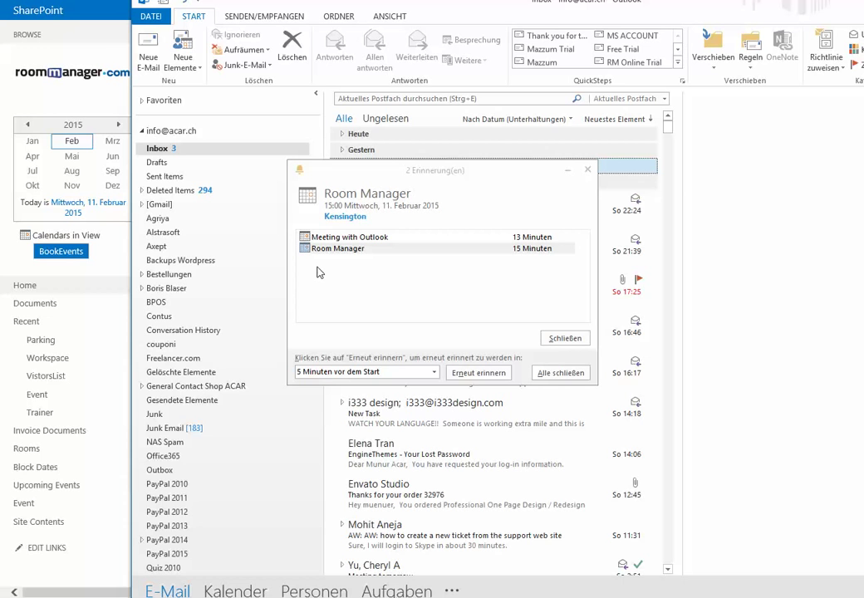
Dismiss the Meeting with Outlook and Room Manager reminders and show the BookEvents day view for 11 February 2015
left_click(350, 236)
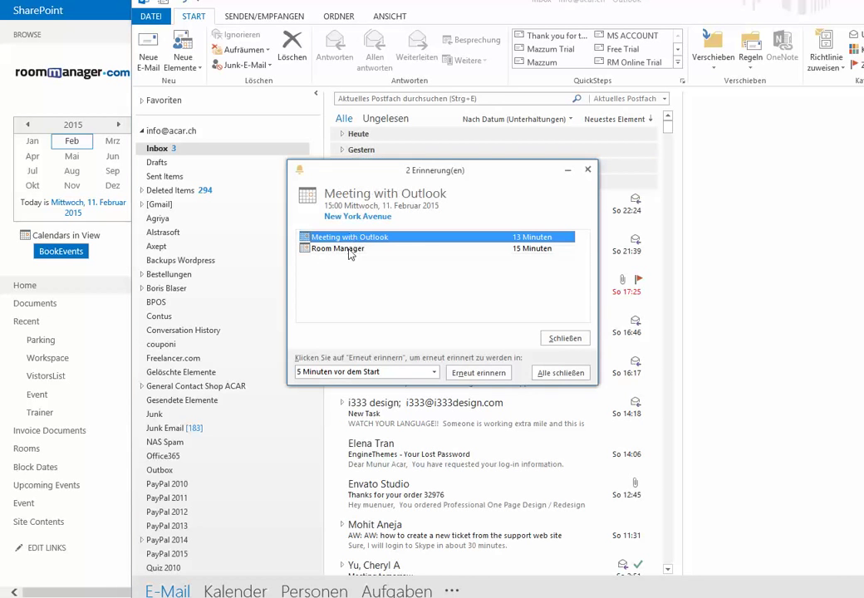
left_click(565, 340)
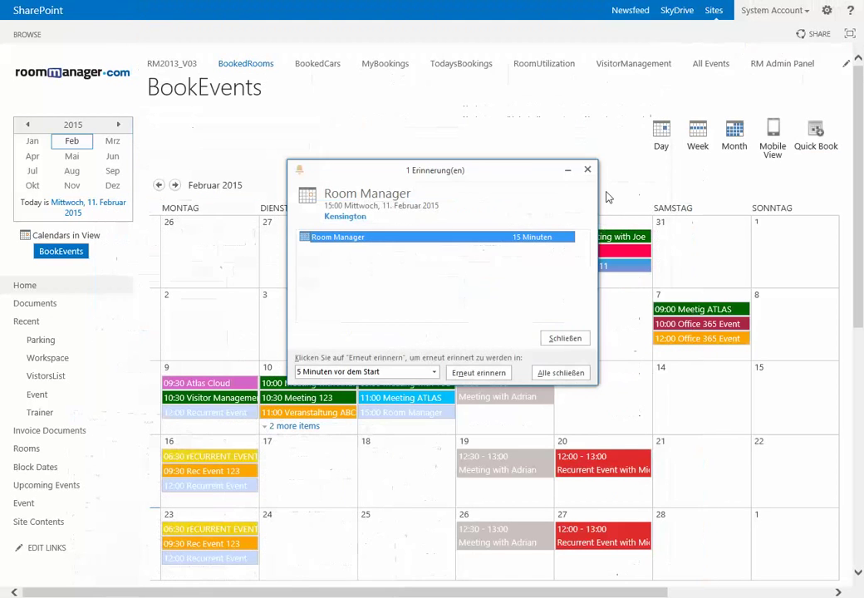
left_click(561, 373)
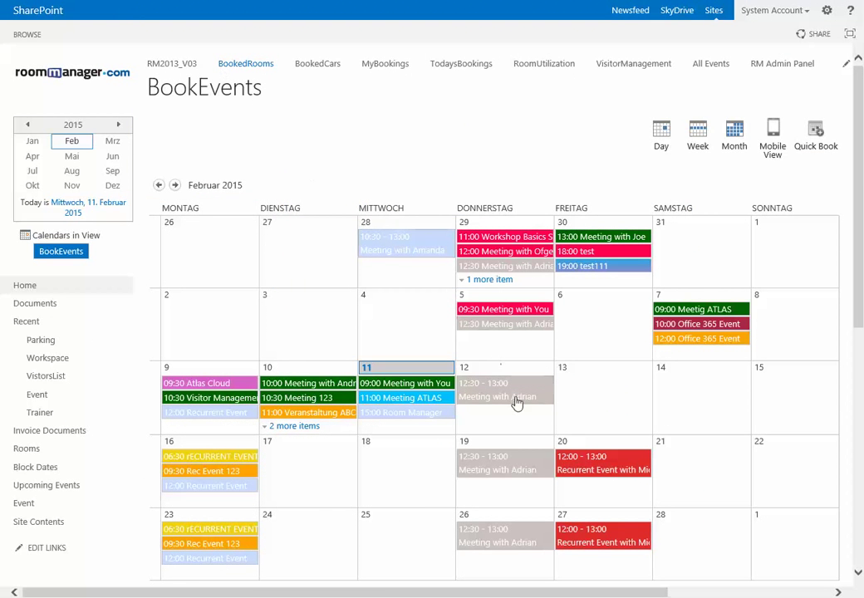
left_click(366, 367)
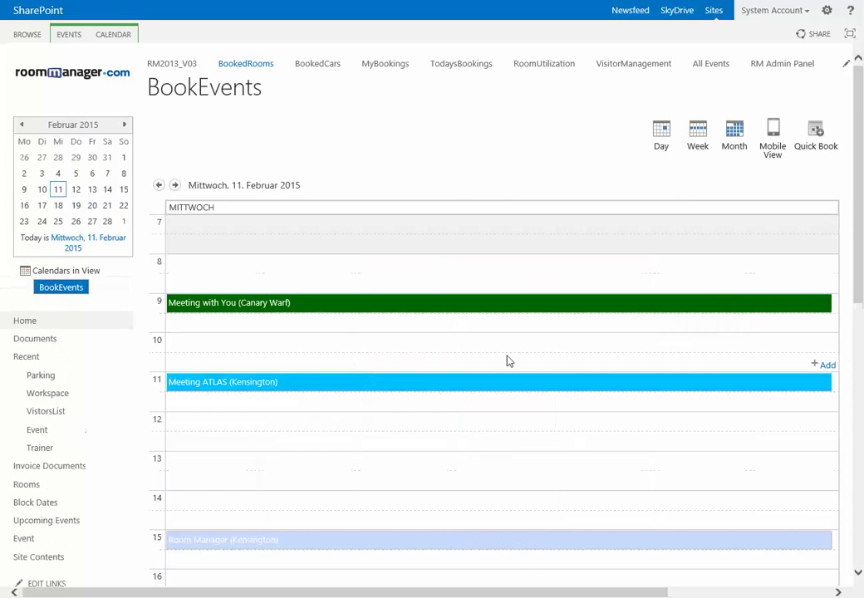
scroll("down", 3)
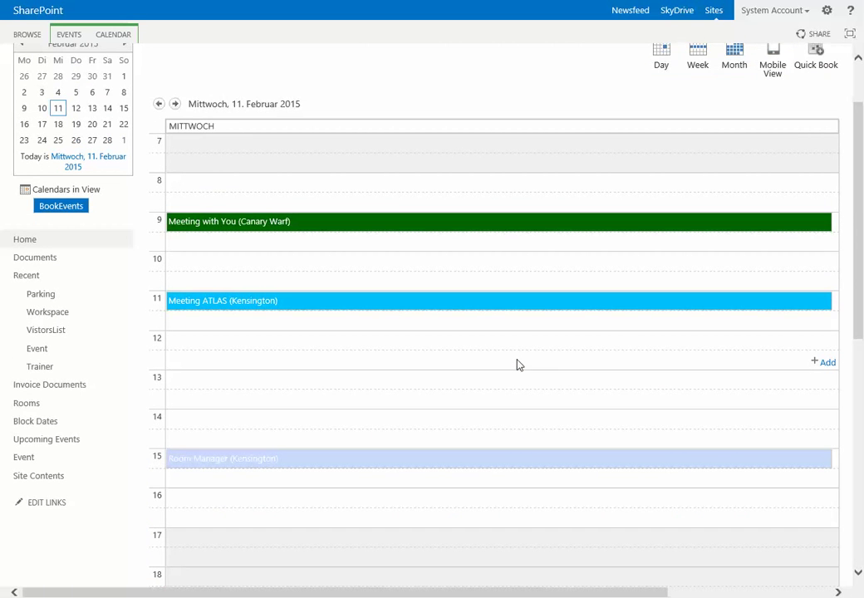
scroll("down", 3)
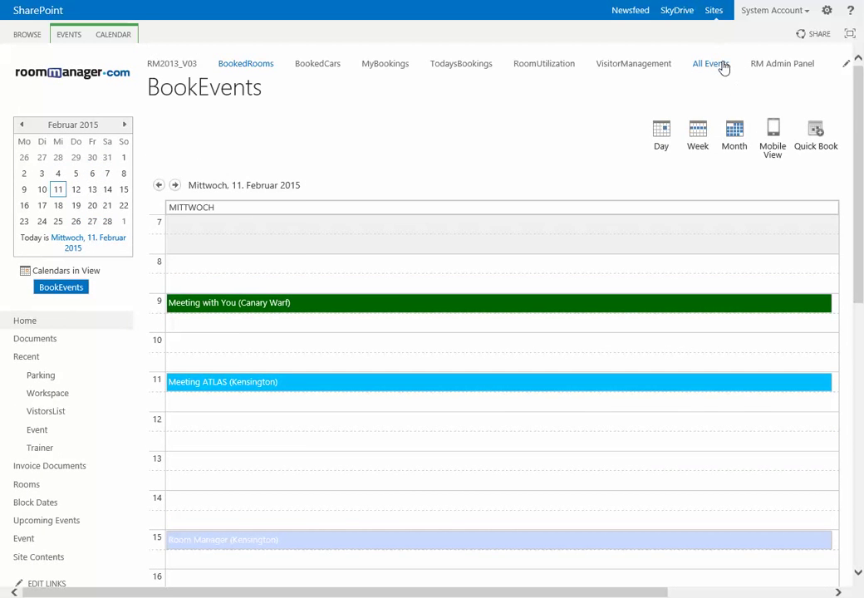
From All Events, set the pending Meeting with Outlook booking to Approved
left_click(711, 63)
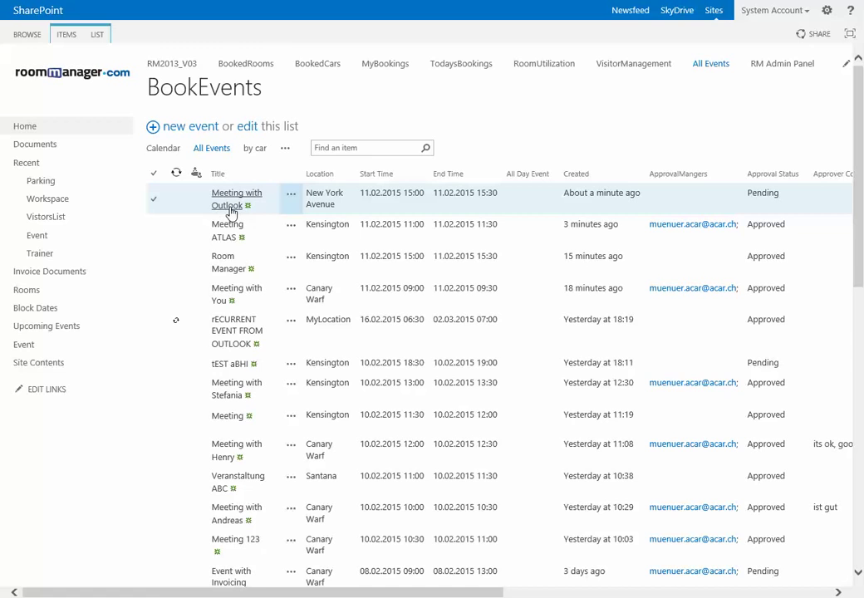
left_click(236, 200)
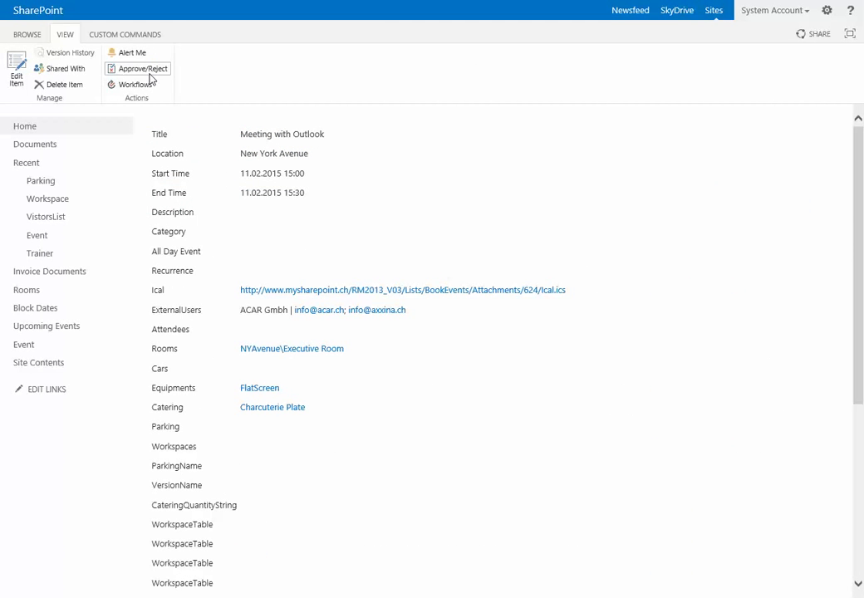
left_click(143, 70)
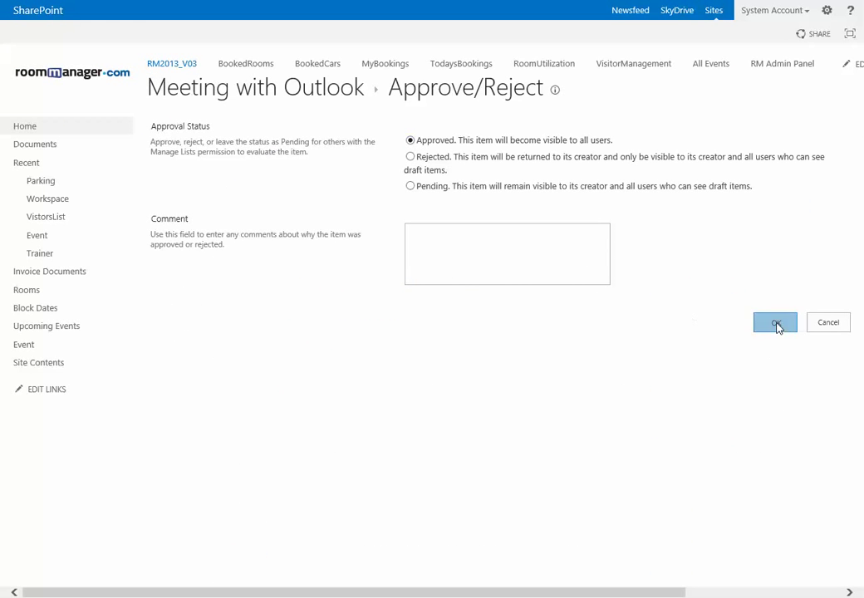
left_click(775, 322)
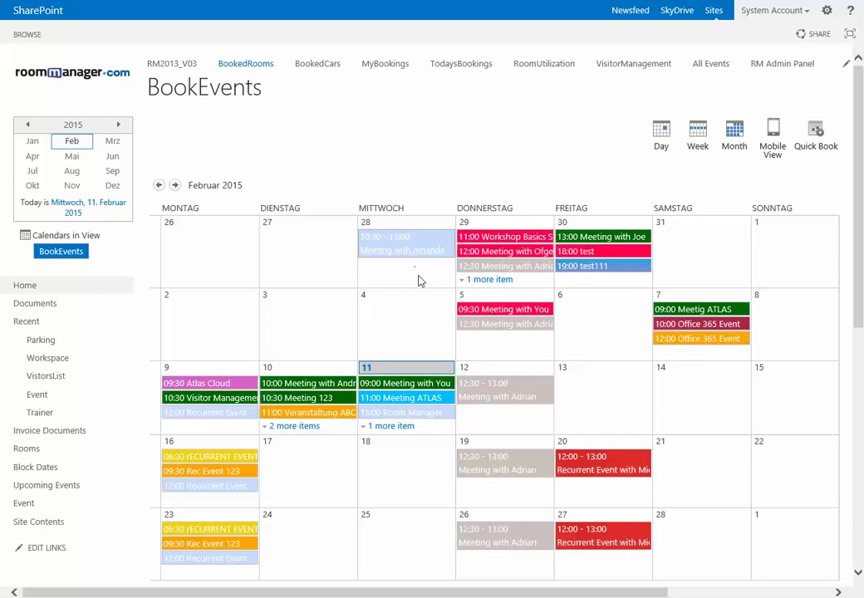
Verify the approved Meeting with Outlook event on the 11 February calendar and close its details
left_click(386, 426)
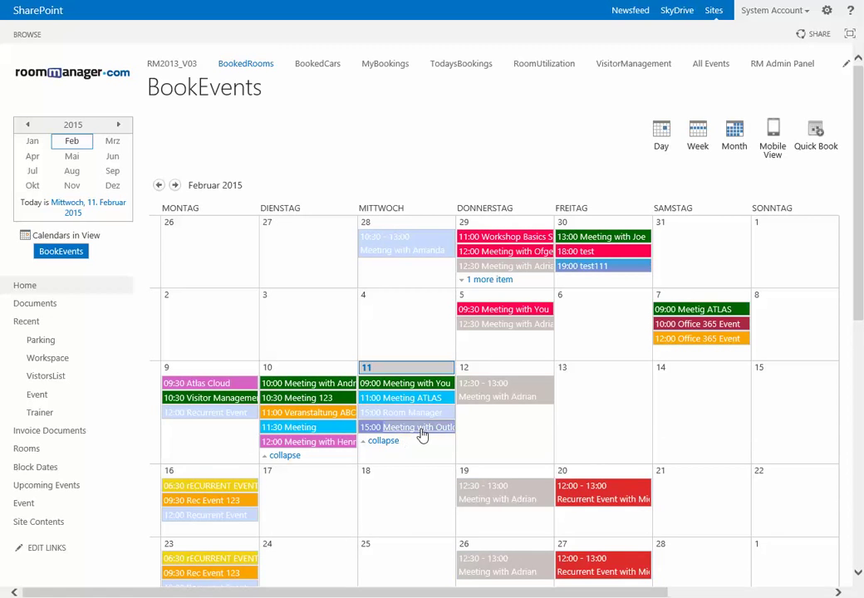
left_click(405, 427)
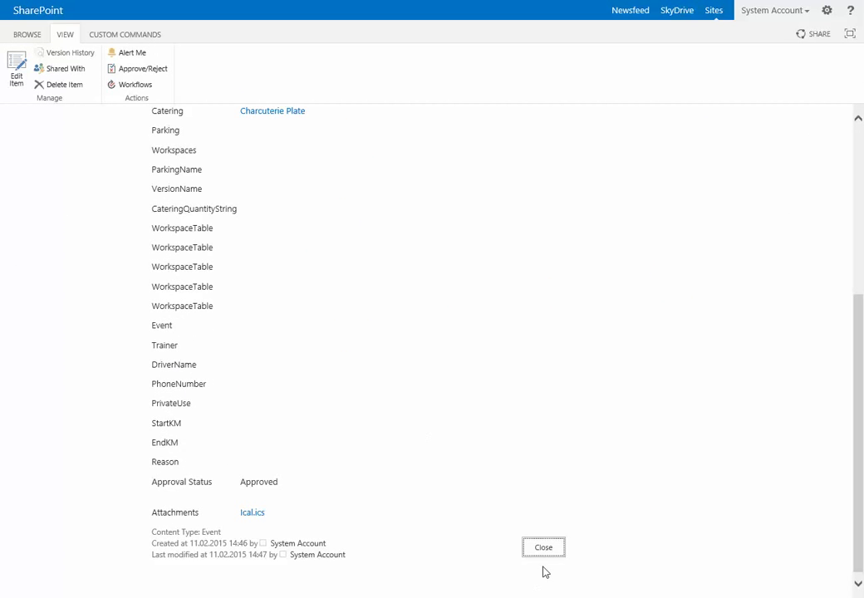
left_click(544, 546)
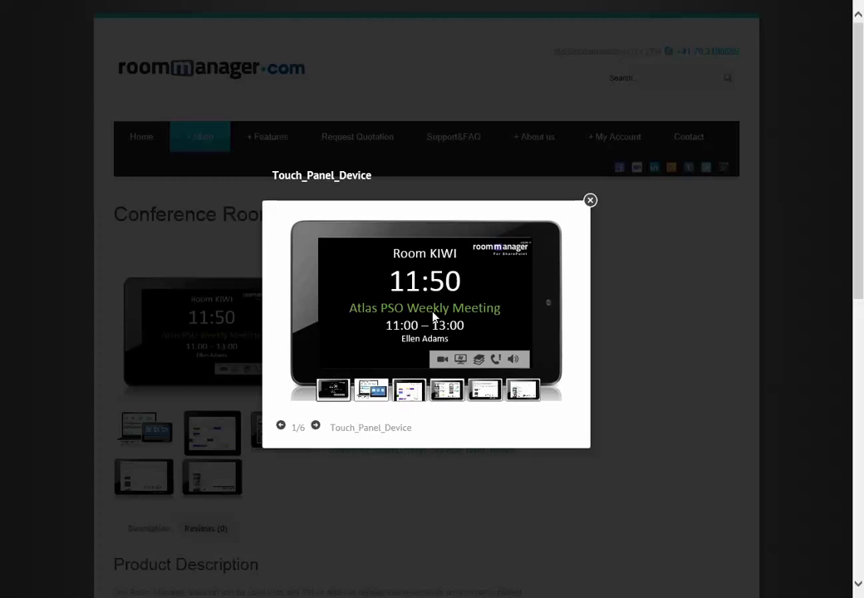
mouse_move(525, 325)
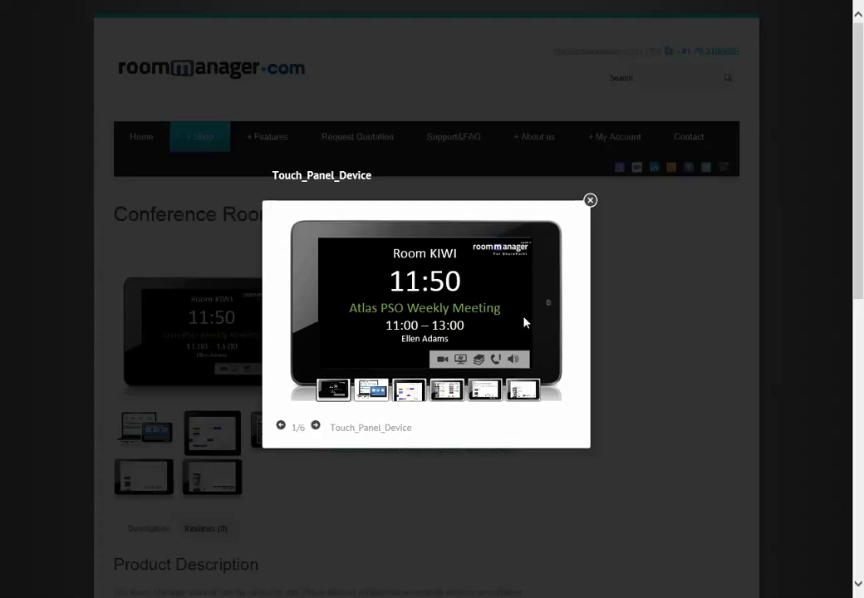
mouse_move(543, 358)
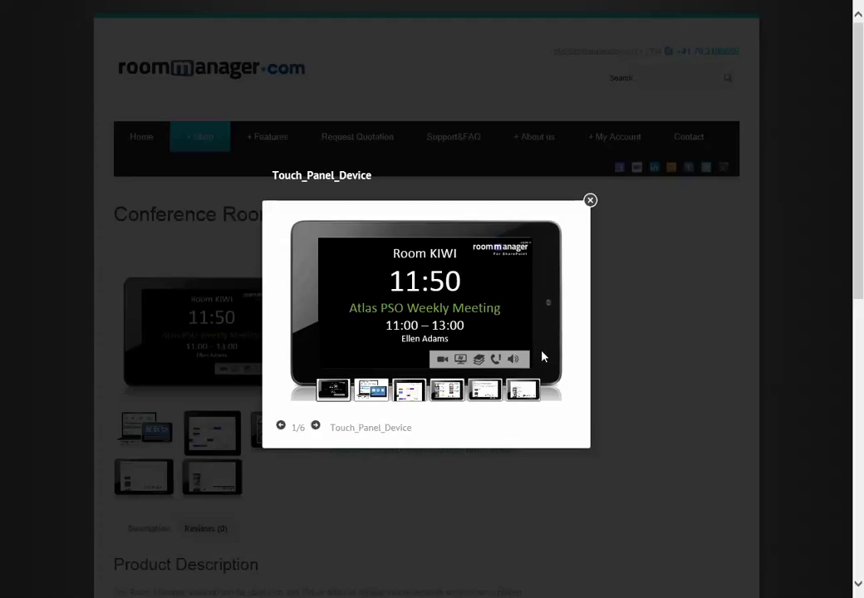
mouse_move(474, 336)
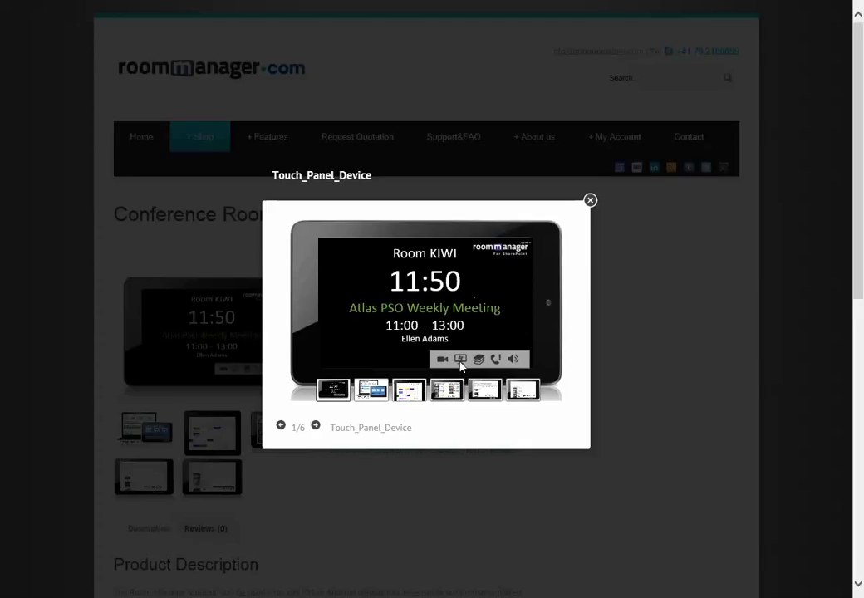
mouse_move(466, 359)
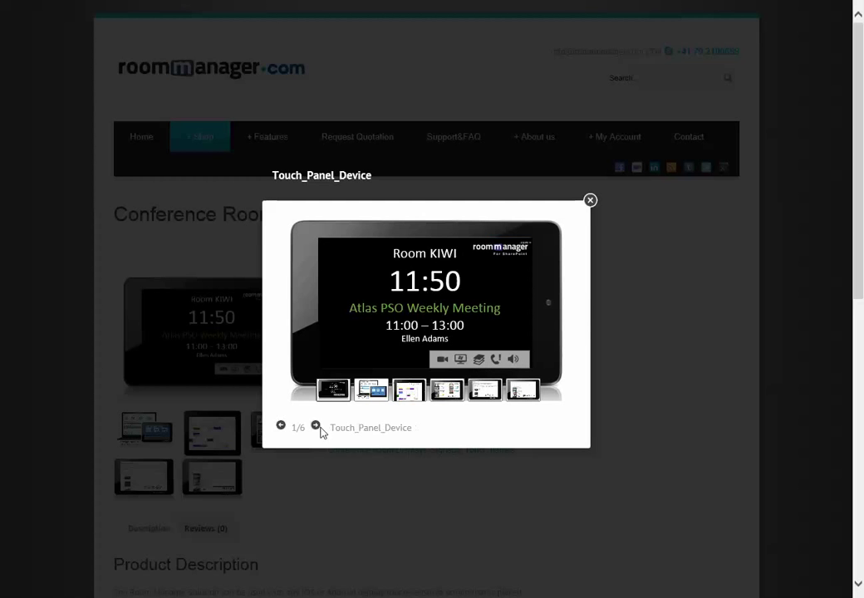
Page through the Facility Report, Touch_Device_Equipments and Ipad Mobile View gallery images, then return to BookEvents
left_click(316, 429)
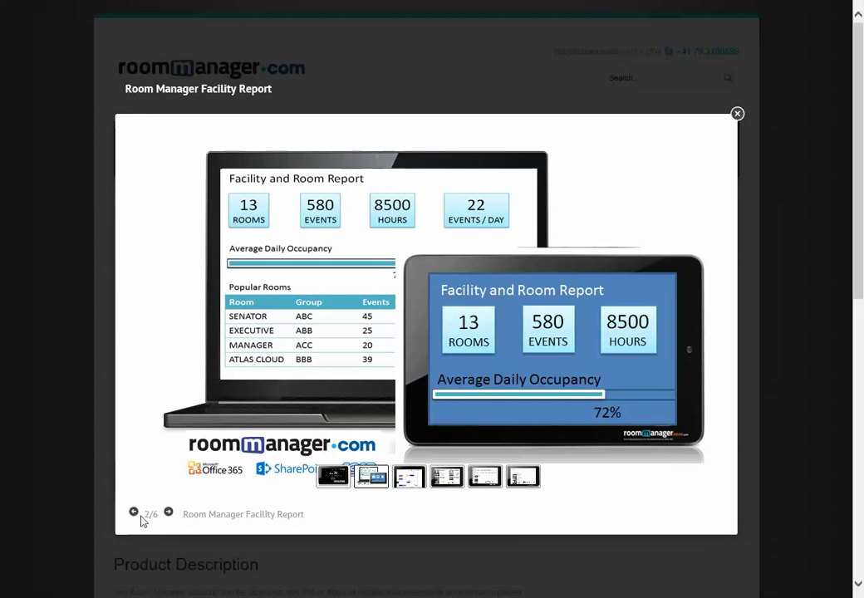
left_click(169, 512)
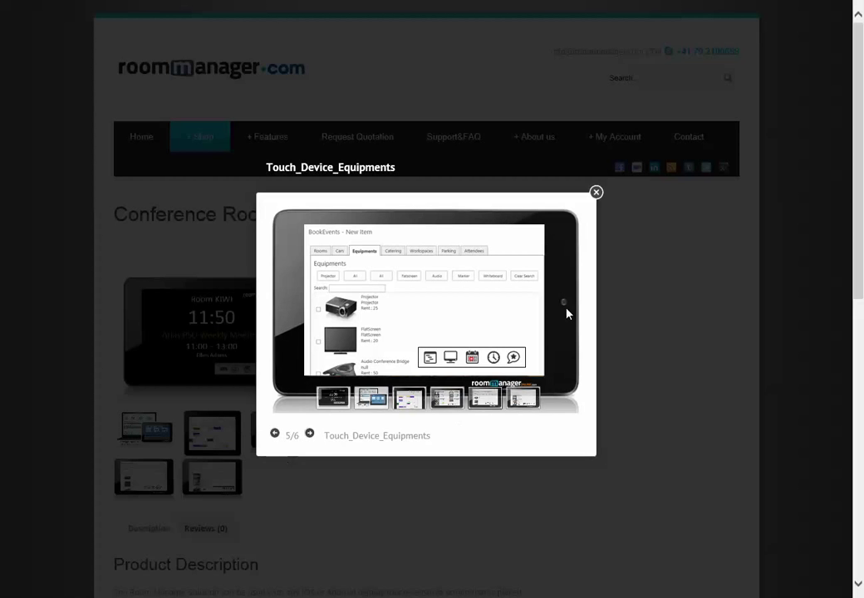
mouse_move(527, 272)
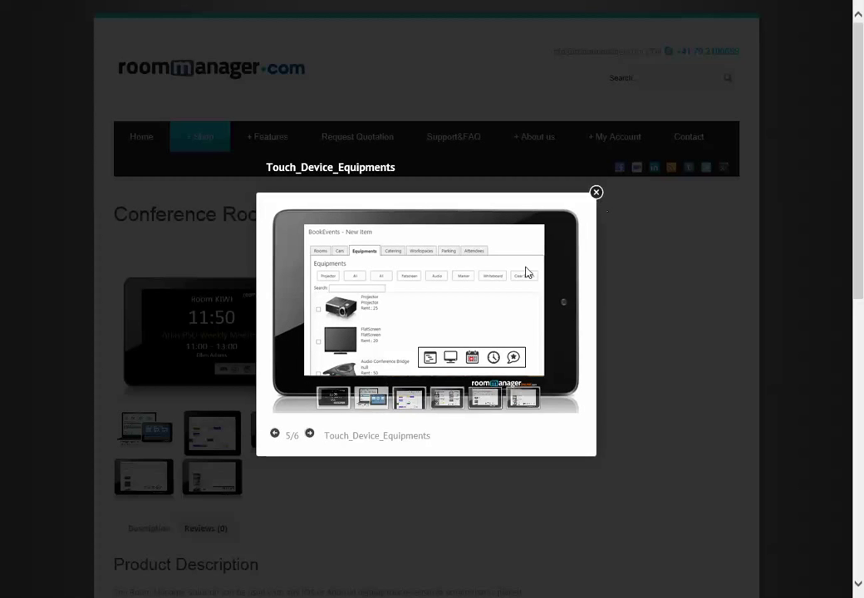
left_click(274, 432)
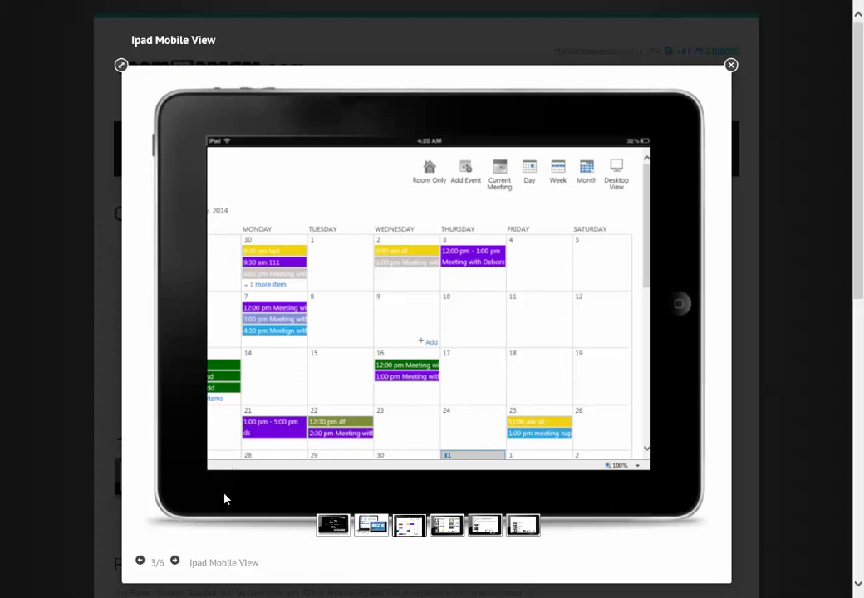
mouse_move(675, 143)
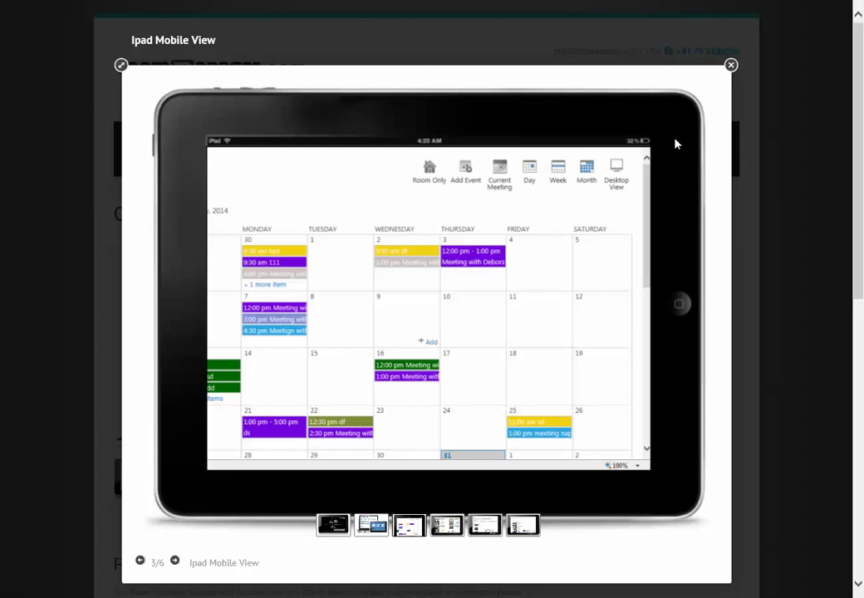
left_click(732, 65)
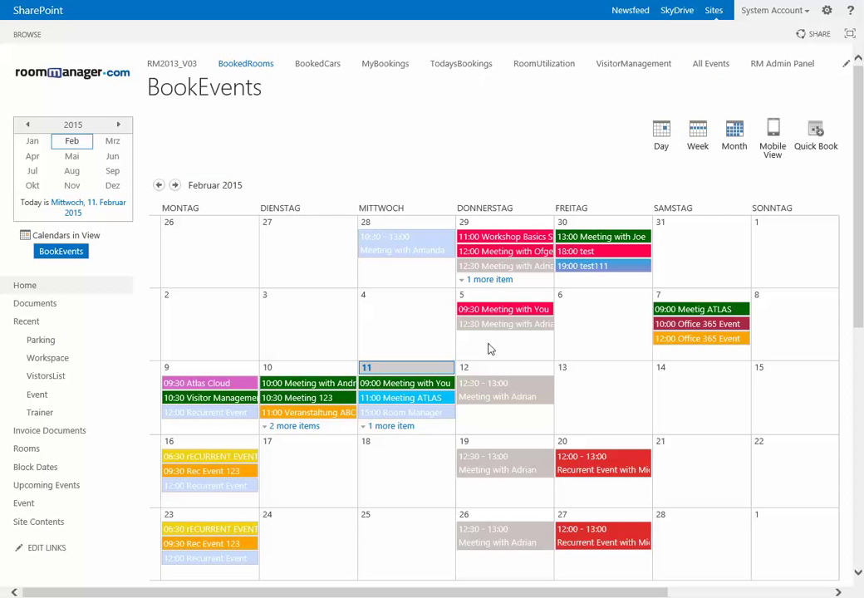
mouse_move(763, 220)
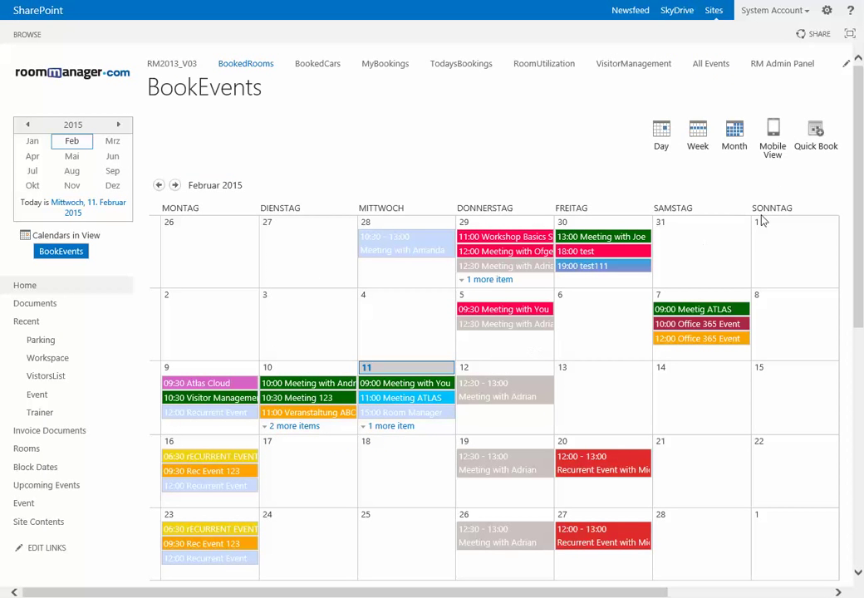
mouse_move(782, 174)
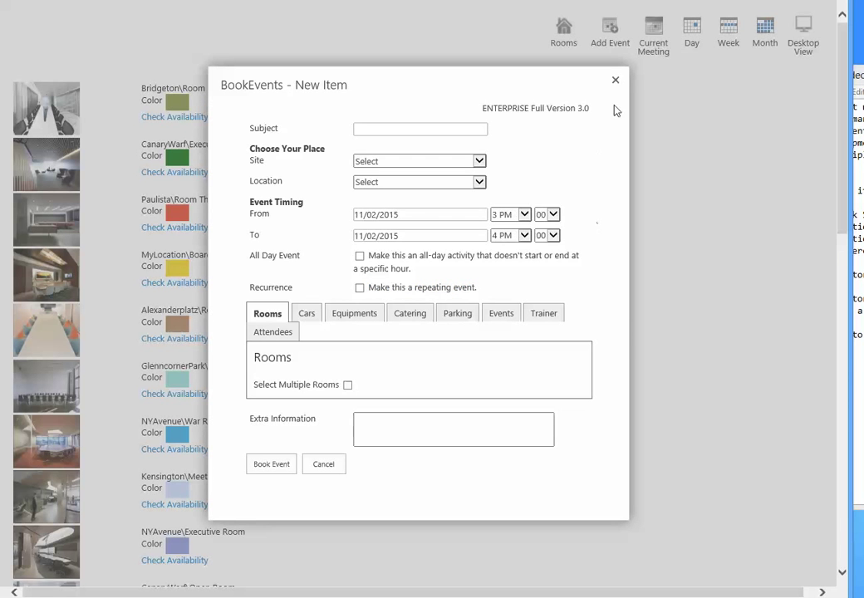
Open a blank BookEvents - New Item booking form from the room list
left_click(615, 80)
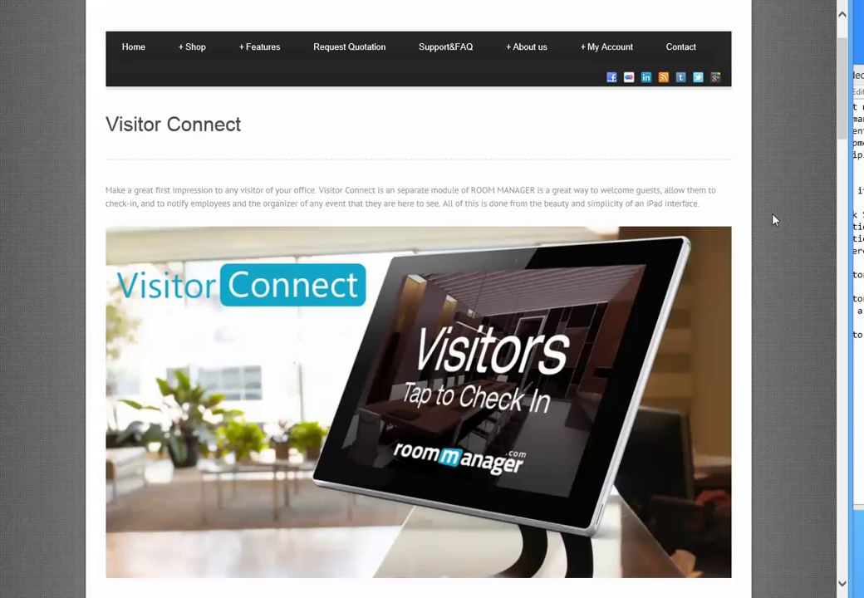
mouse_move(780, 260)
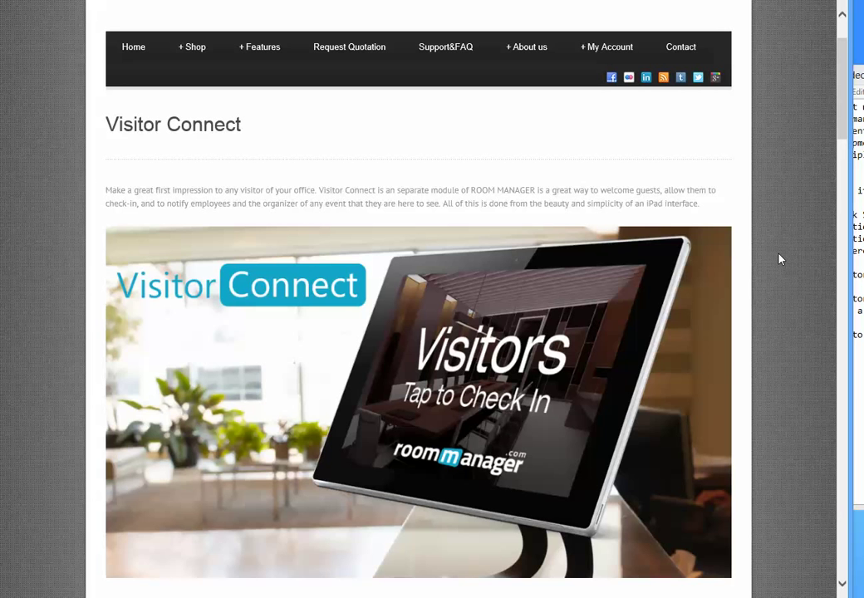
mouse_move(765, 263)
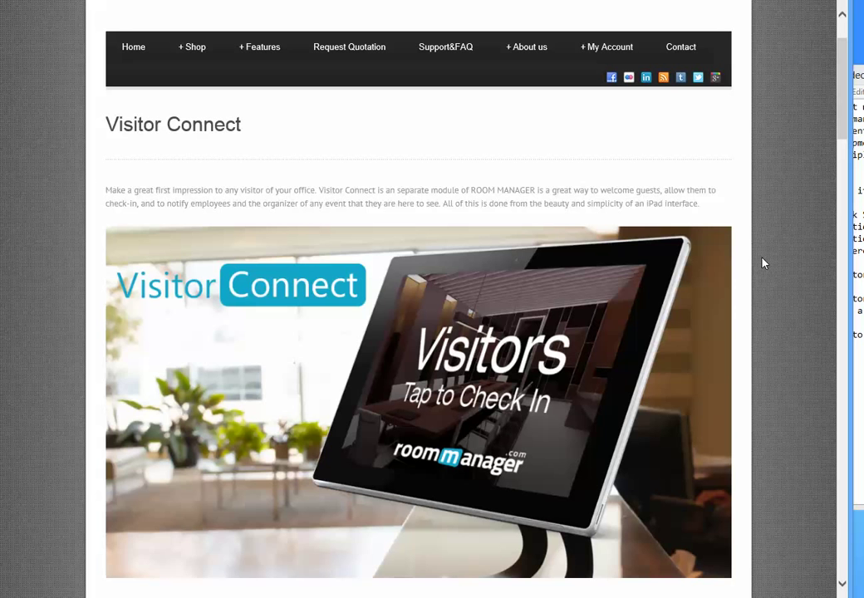
Scroll the Visitor Connect page through its iPad receptionist, employee notification and visitor pass sections
scroll("down", 3)
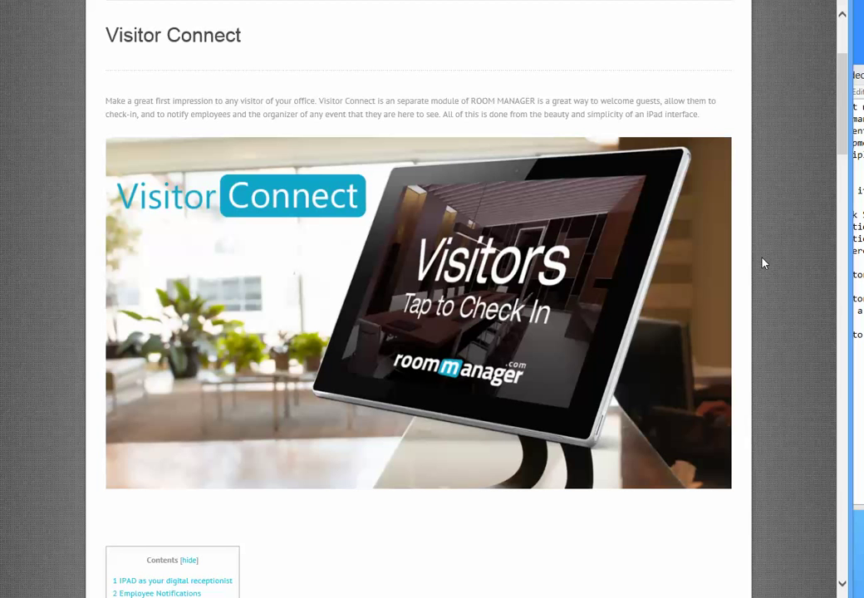
scroll("down", 3)
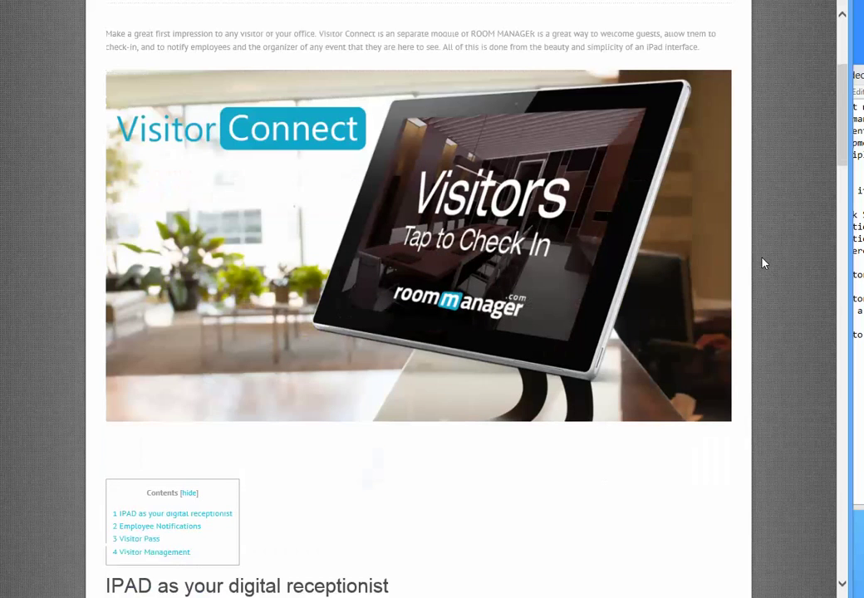
scroll("down", 3)
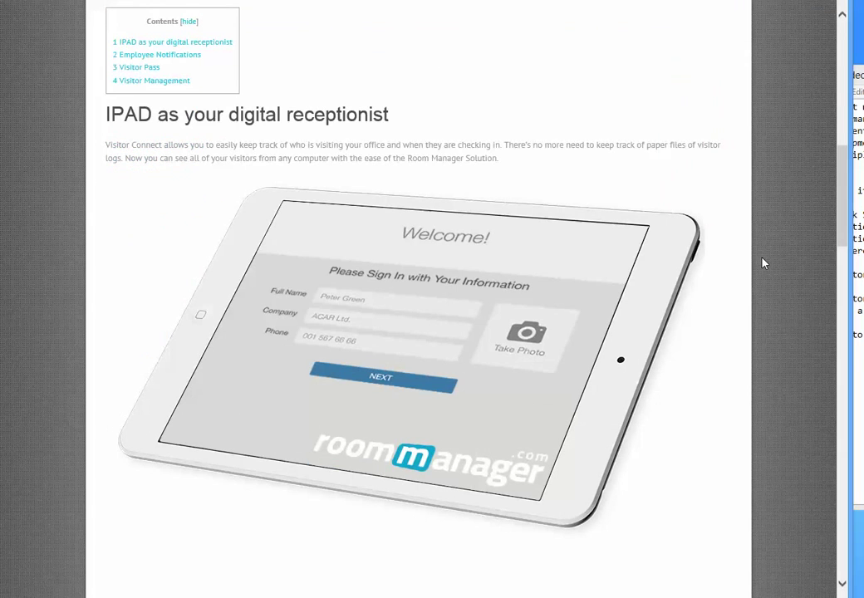
mouse_move(642, 472)
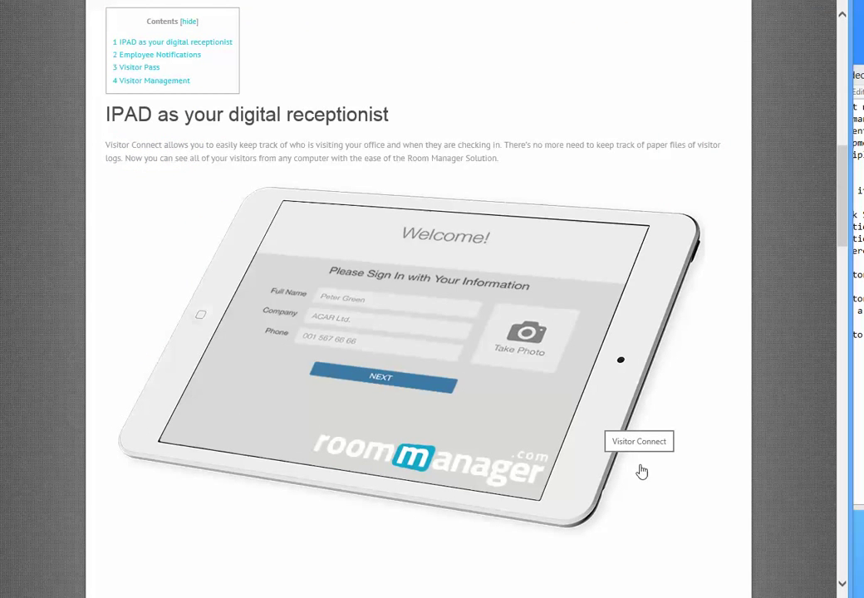
mouse_move(289, 336)
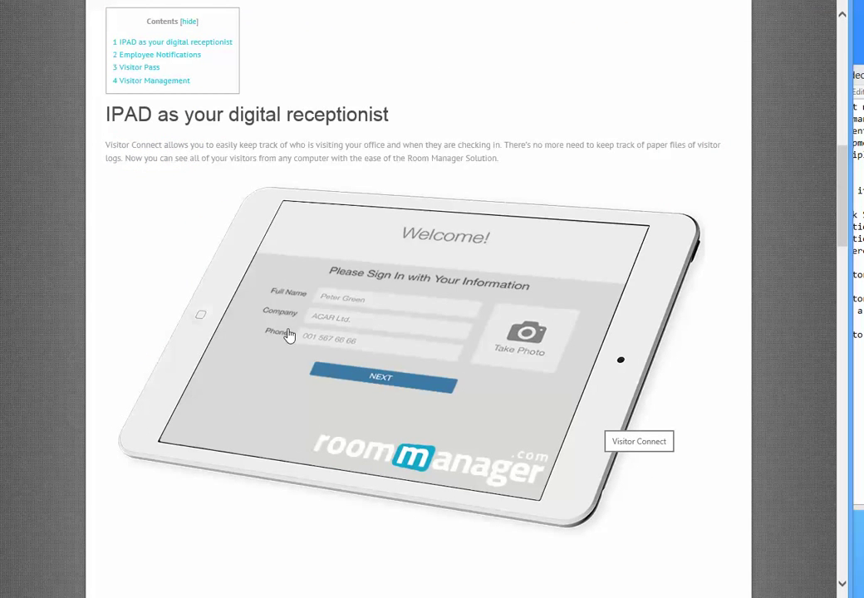
scroll("down", 3)
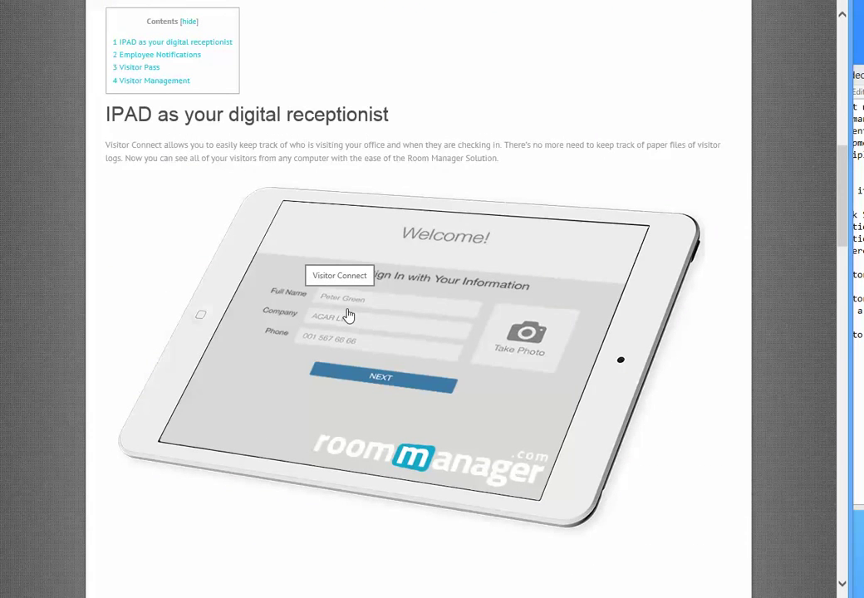
mouse_move(512, 332)
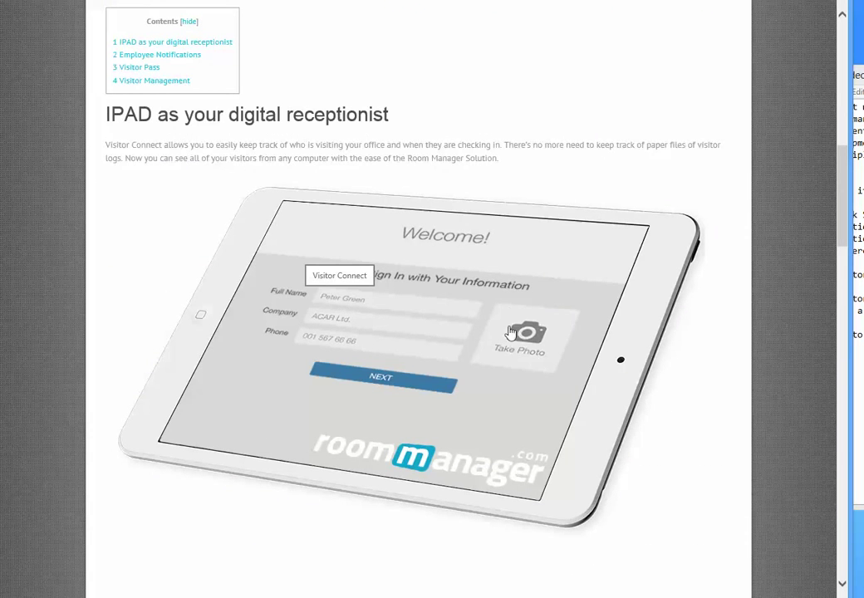
scroll("down", 3)
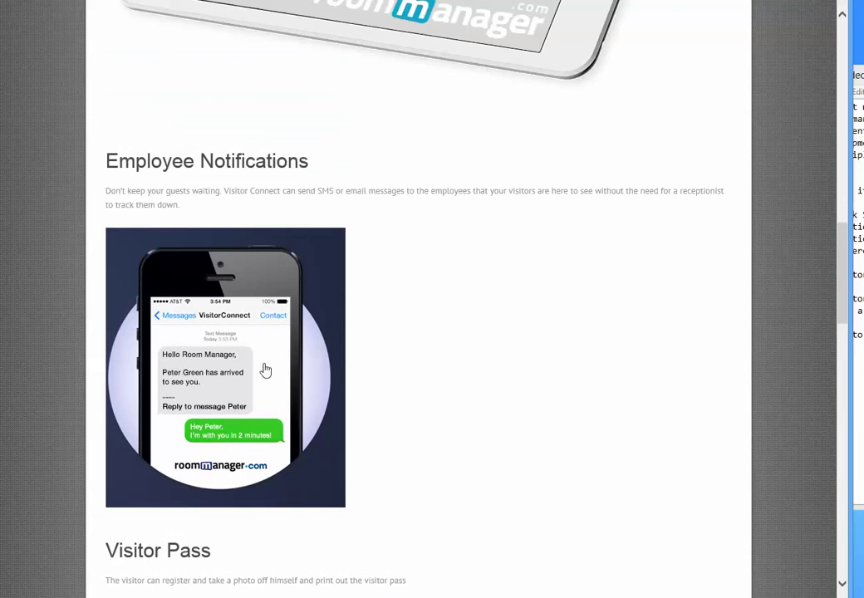
mouse_move(419, 377)
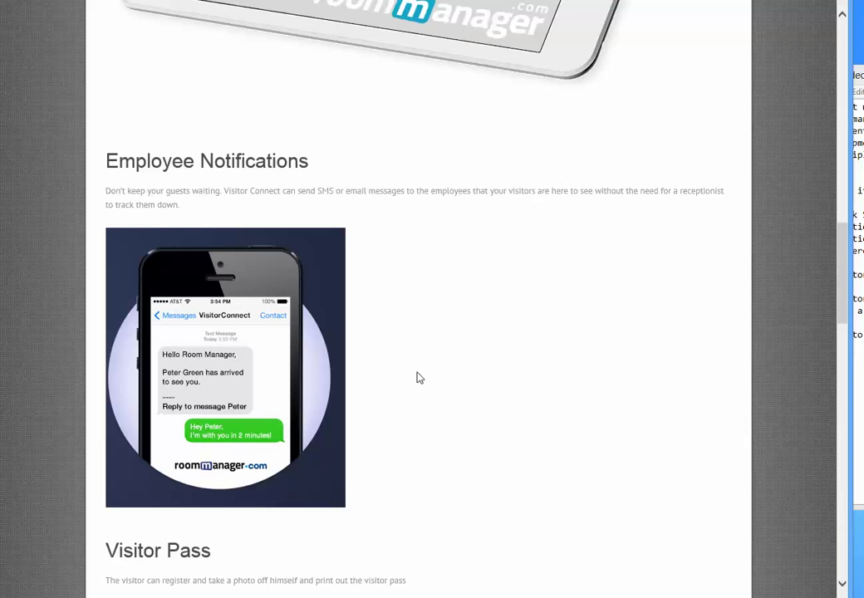
mouse_move(207, 440)
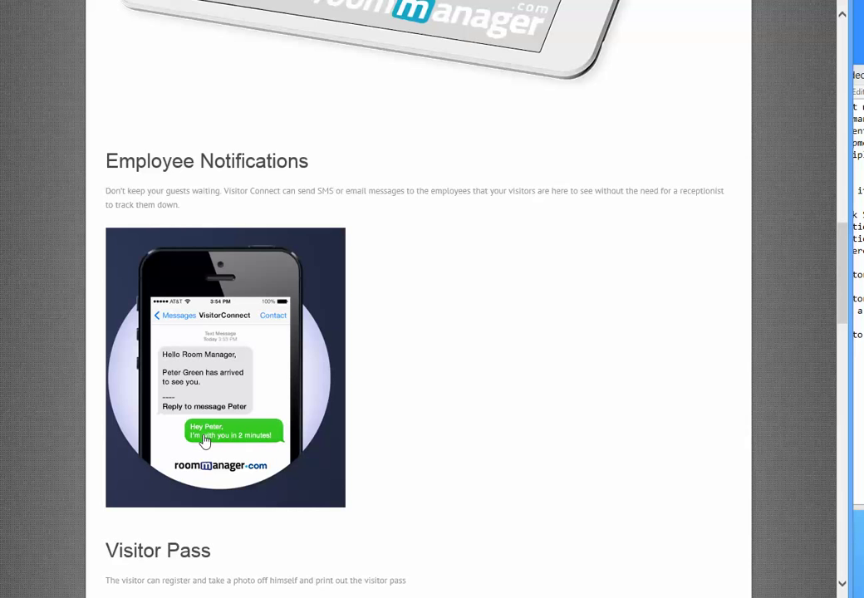
scroll("down", 3)
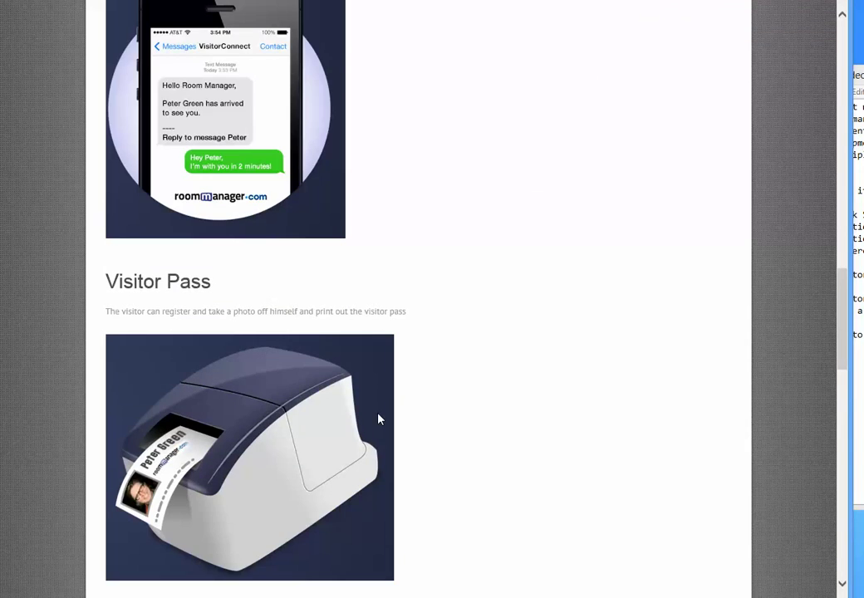
scroll("down", 3)
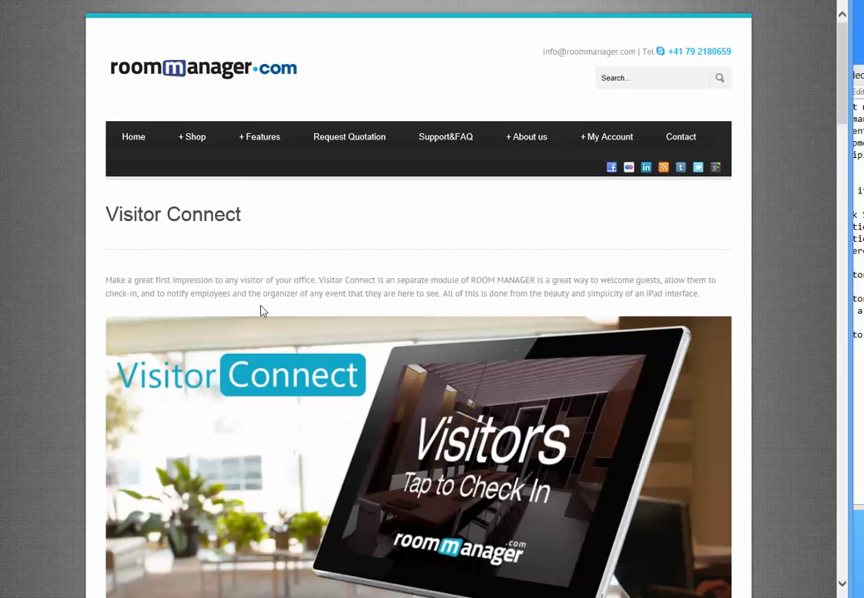
mouse_move(176, 73)
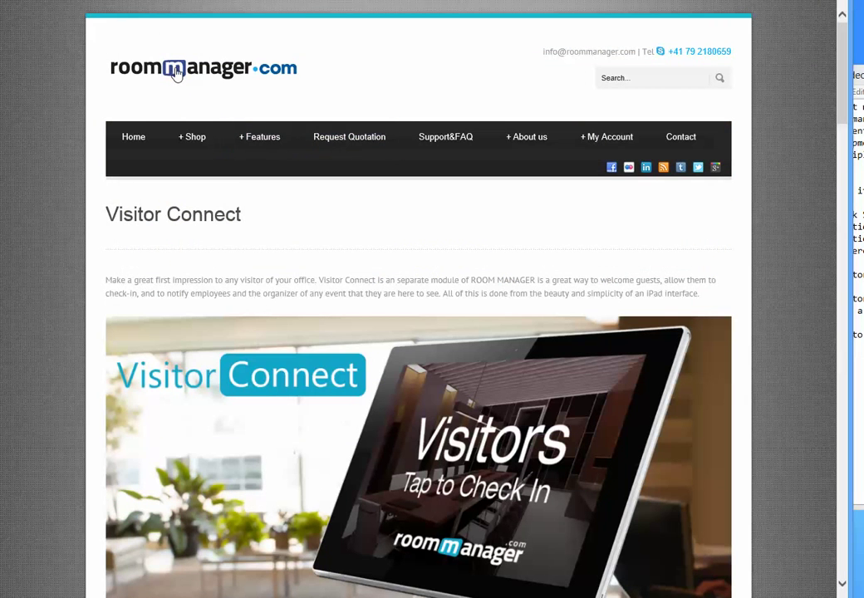